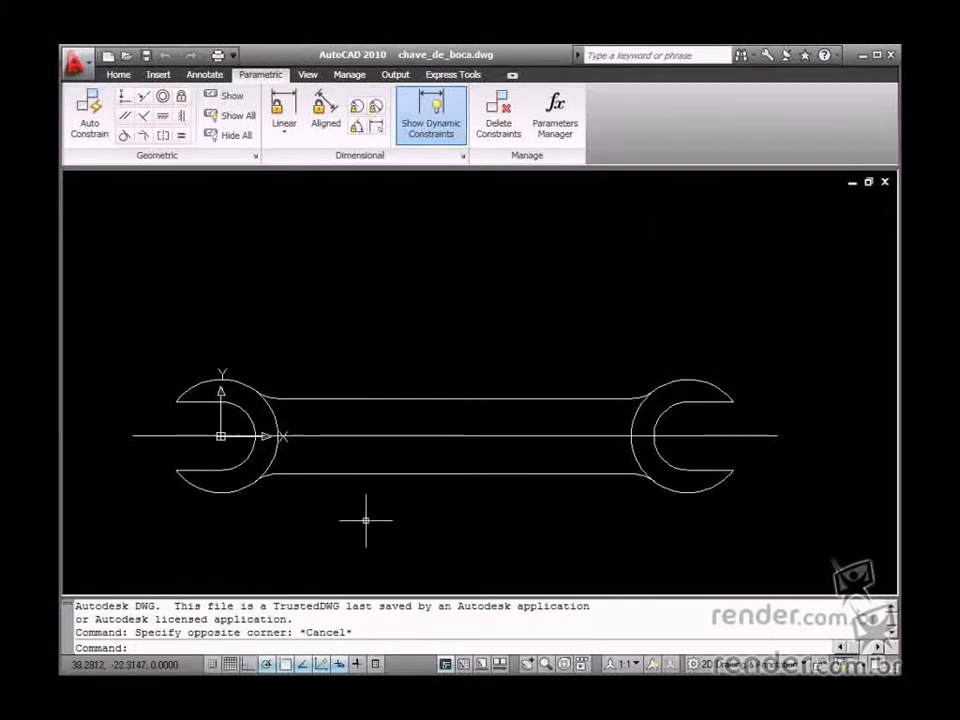
mouse_move(340, 352)
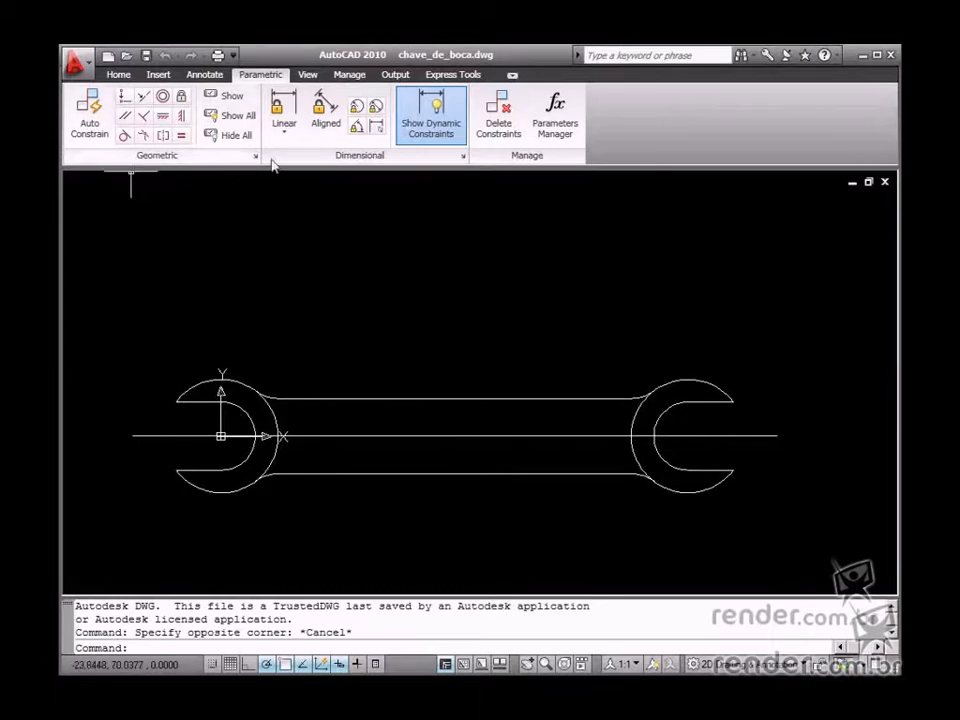
mouse_move(380, 164)
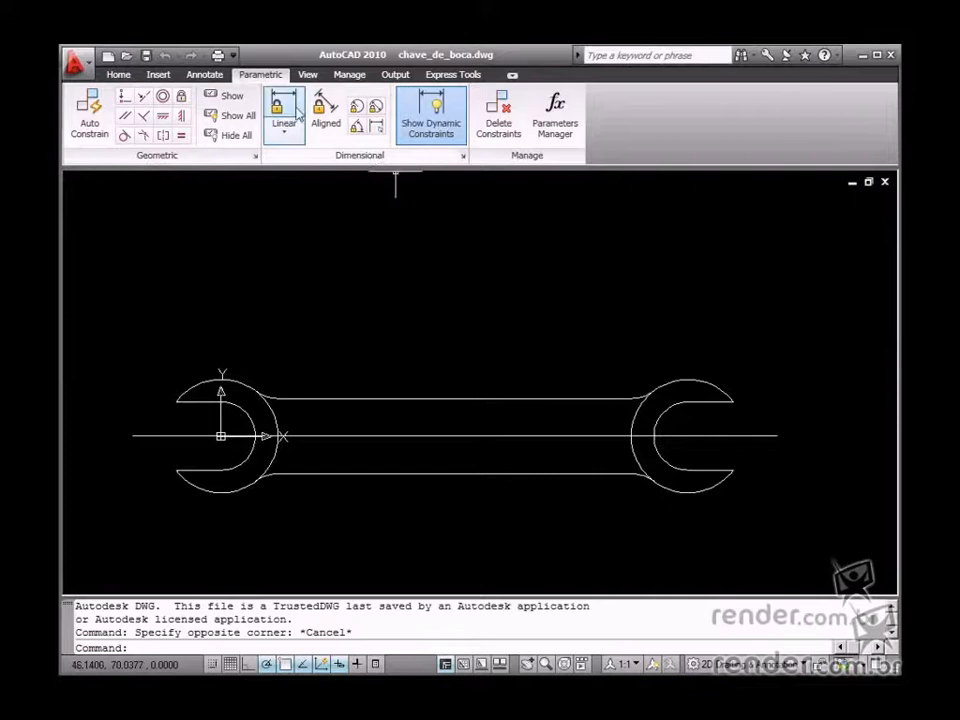
mouse_move(480, 512)
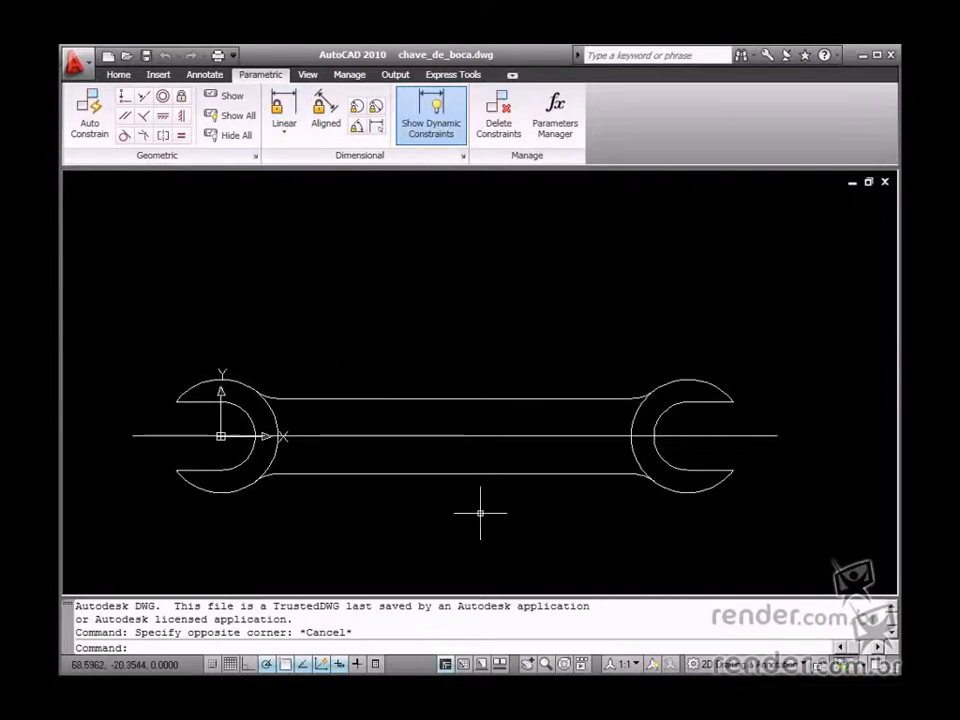
mouse_move(364, 256)
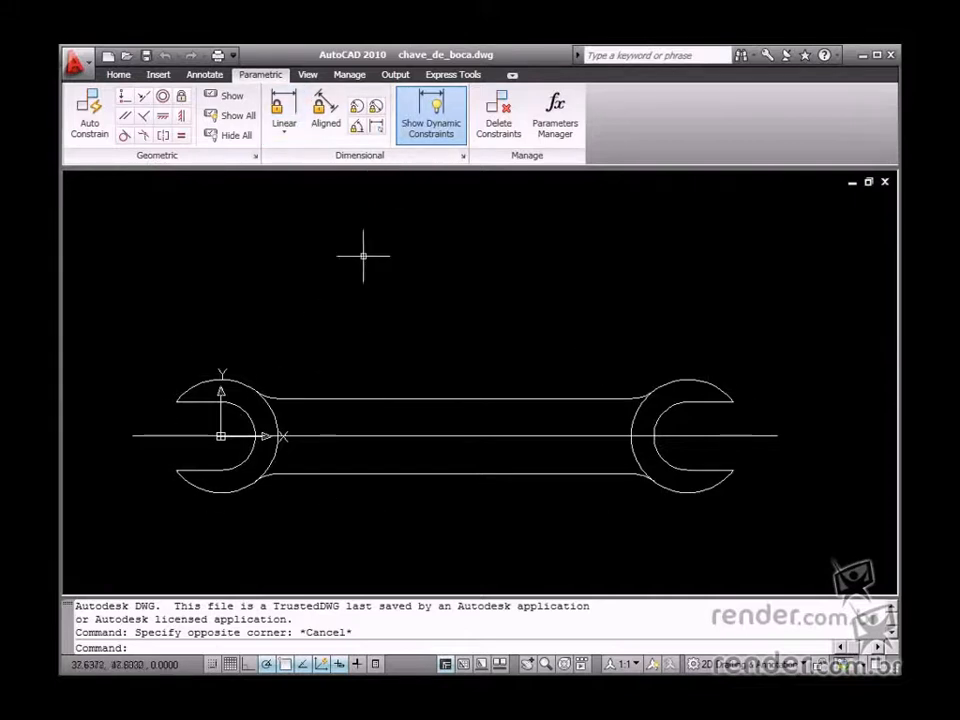
mouse_move(490, 62)
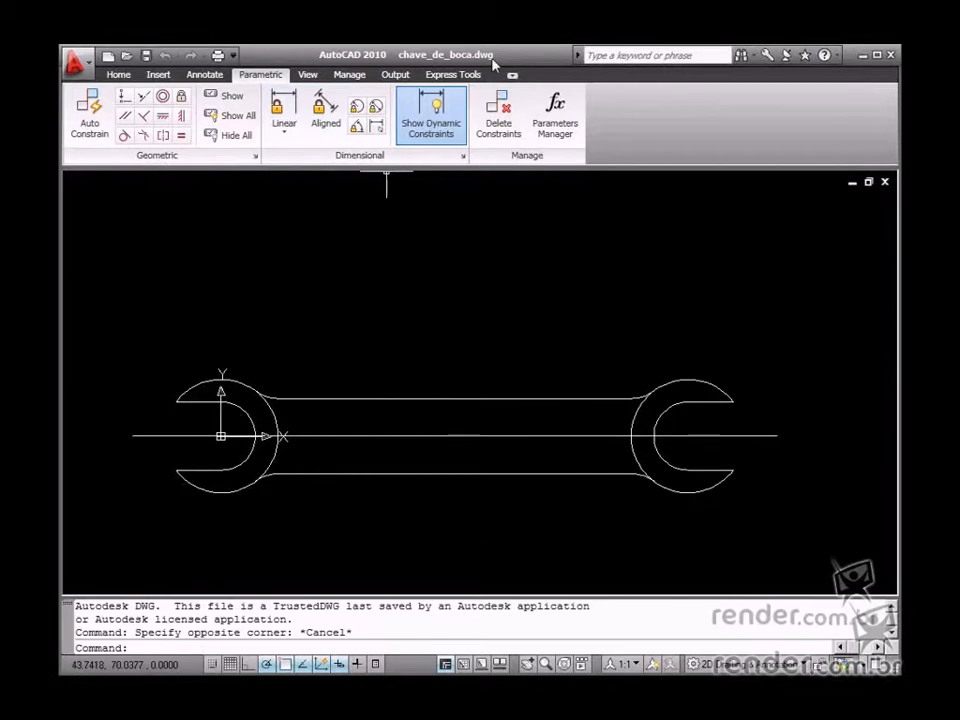
mouse_move(628, 512)
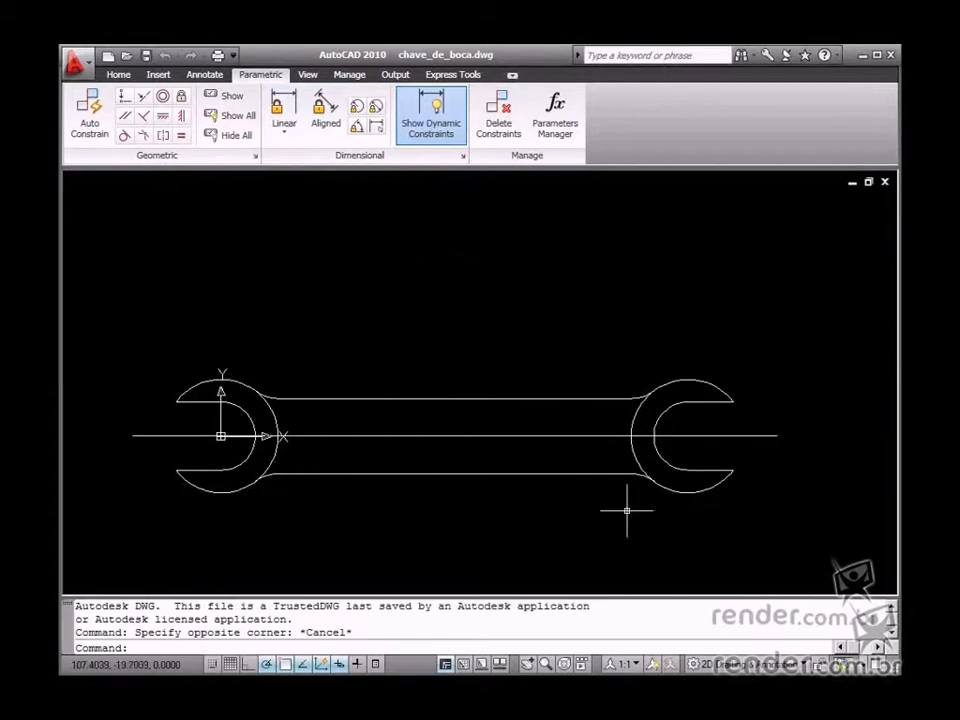
mouse_move(304, 350)
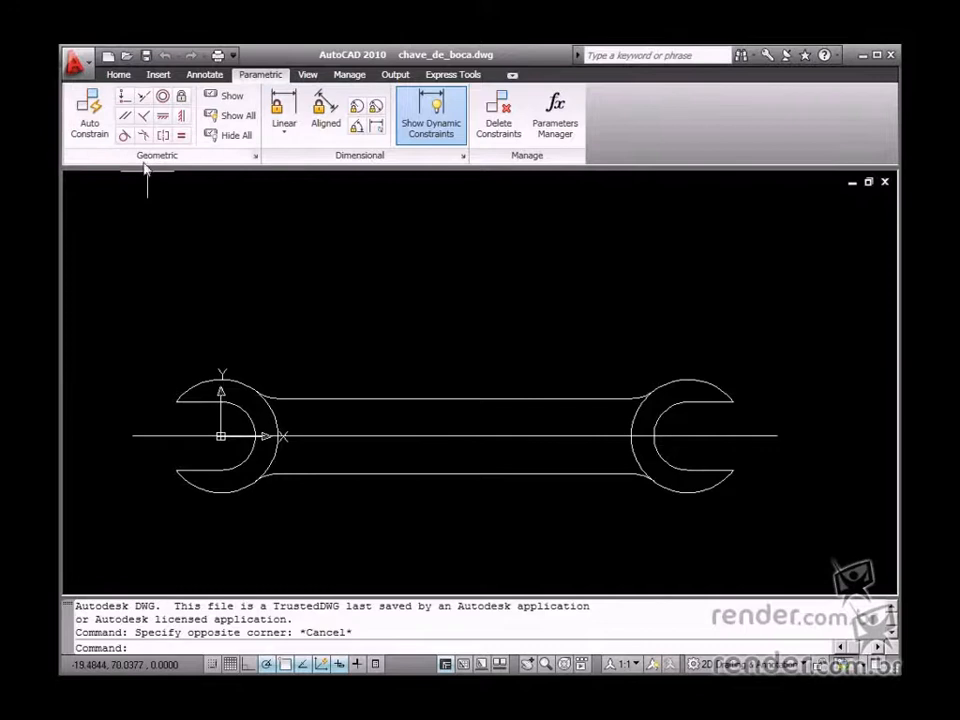
mouse_move(138, 184)
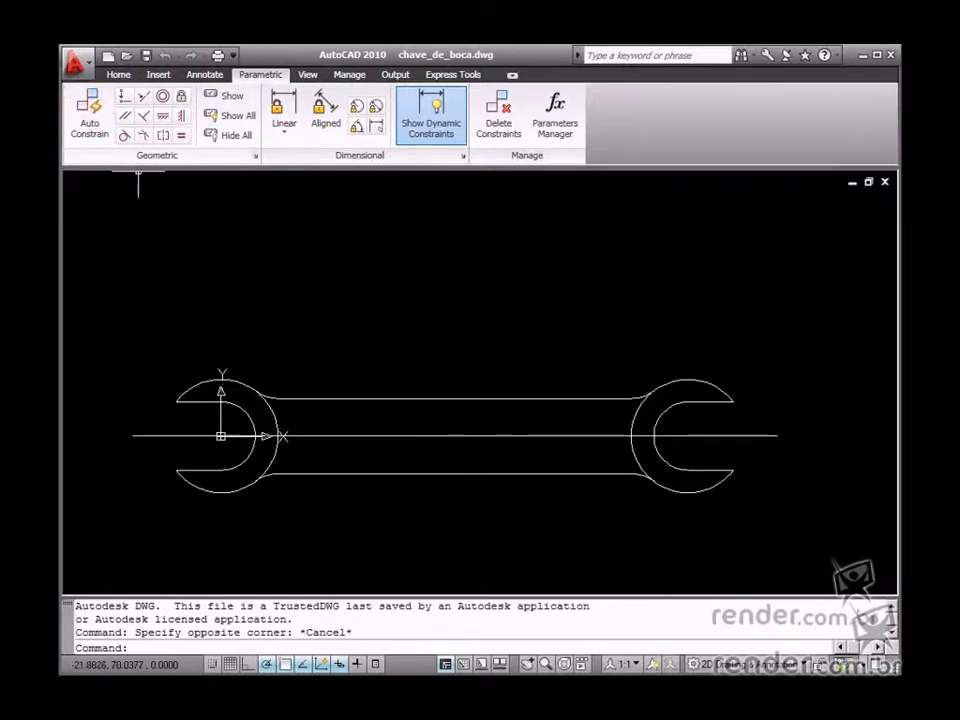
mouse_move(376, 450)
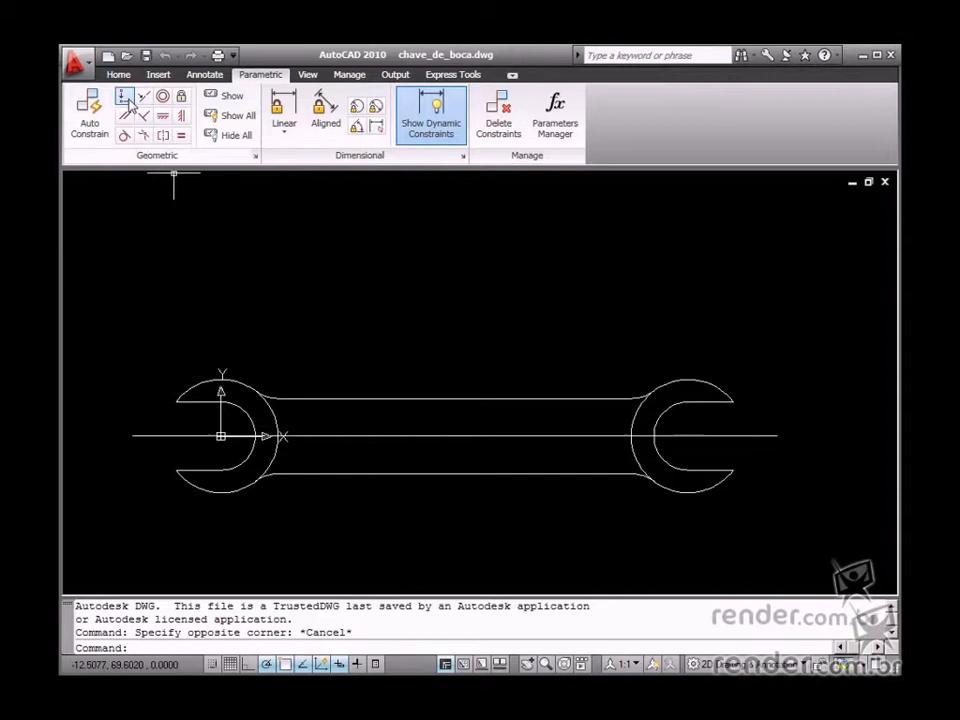
Autoconstrain the window-selected wrench outline with 20 coincident constraints on its endpoints.
left_click(122, 96)
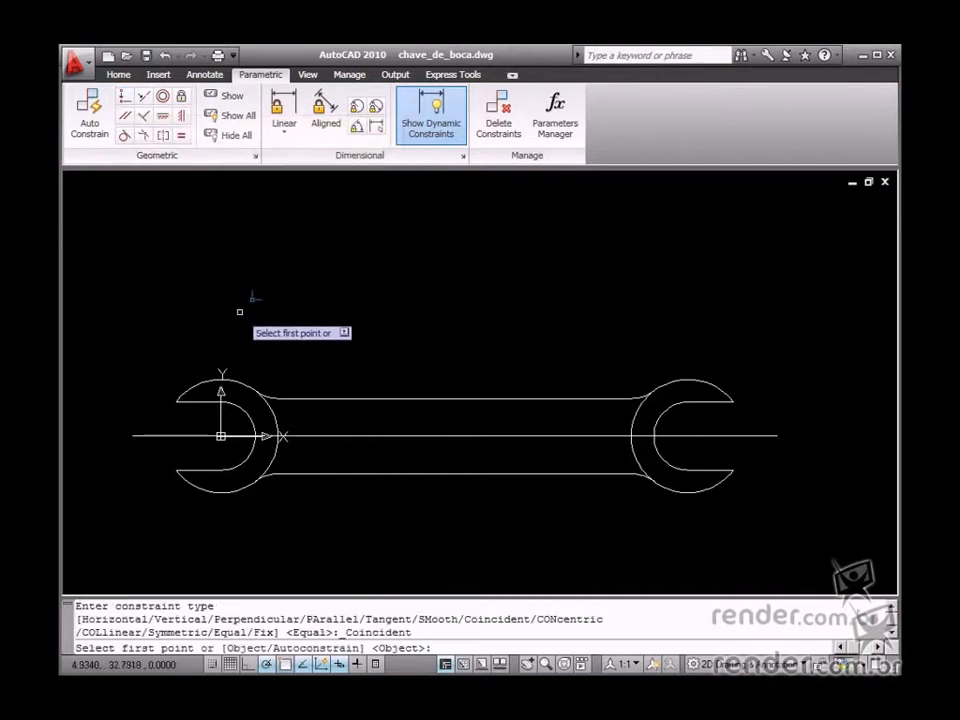
mouse_move(220, 436)
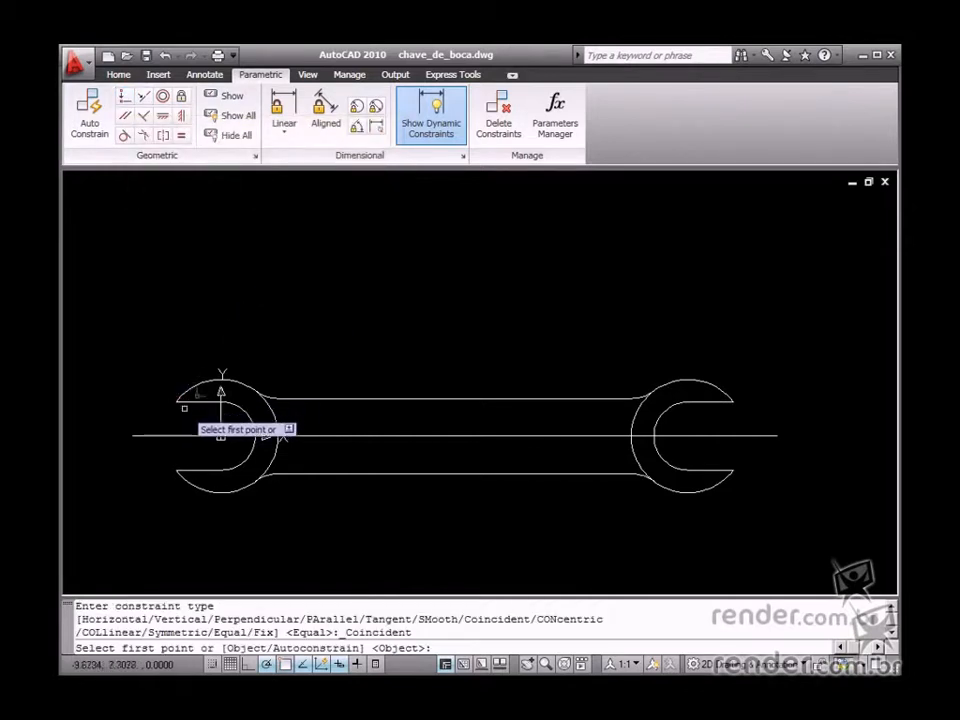
mouse_move(224, 324)
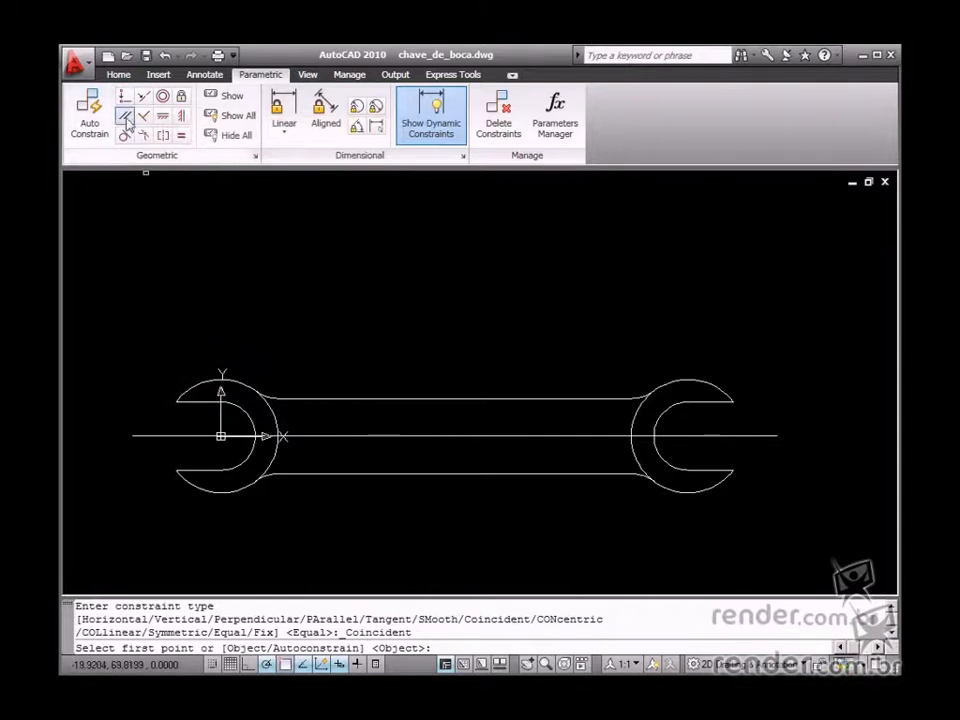
mouse_move(124, 122)
type("A")
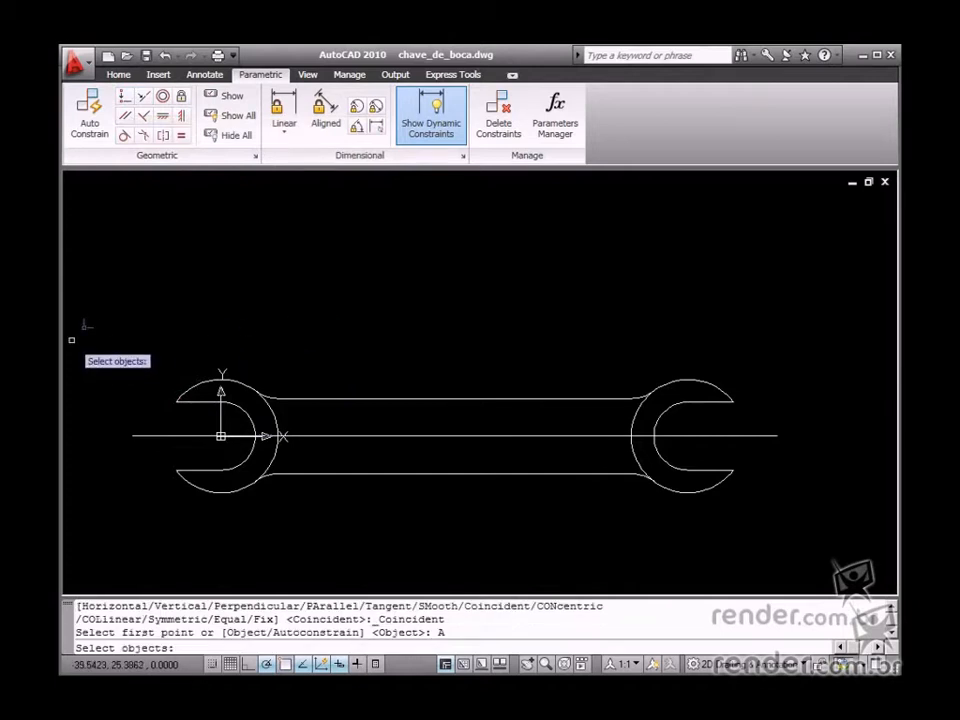
left_click_drag(84, 324, 830, 528)
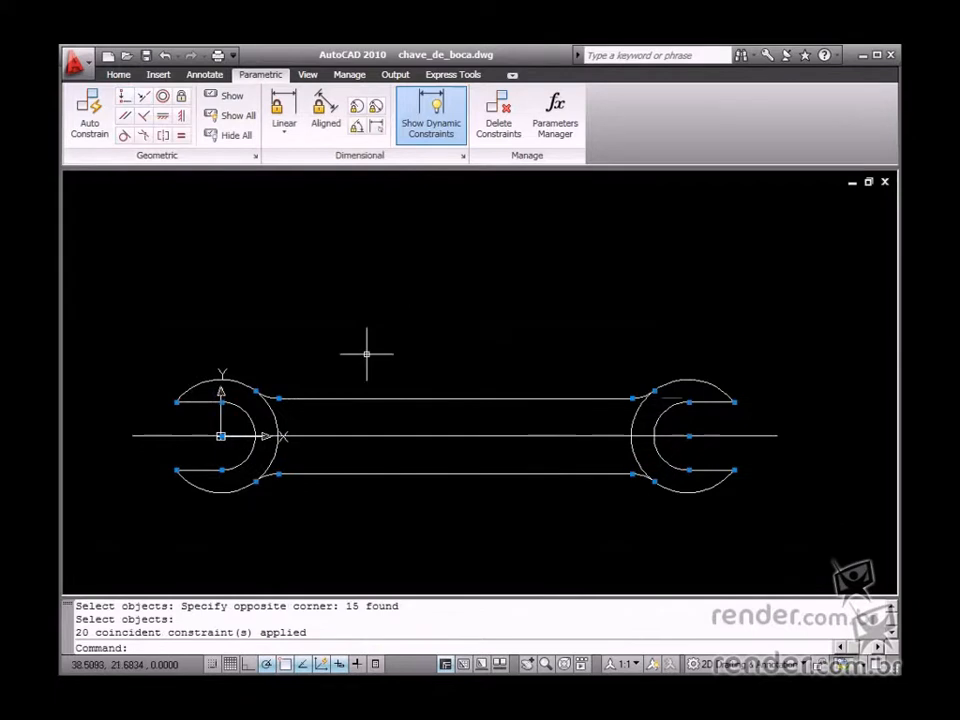
mouse_move(144, 178)
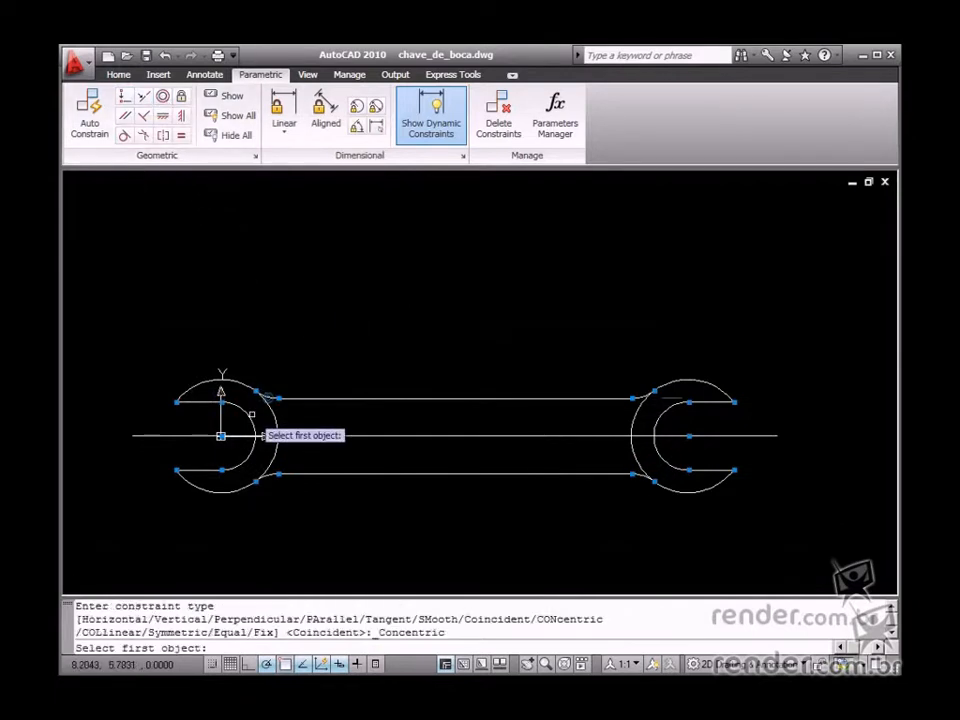
Make the right head arc concentric with the left head arc.
left_click(240, 436)
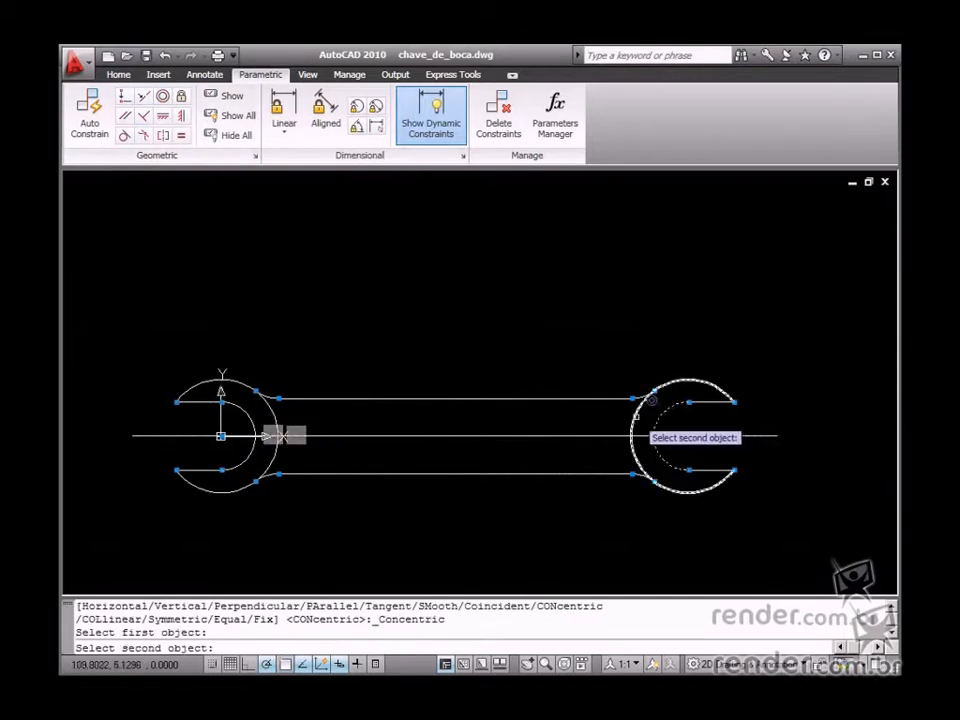
left_click(680, 436)
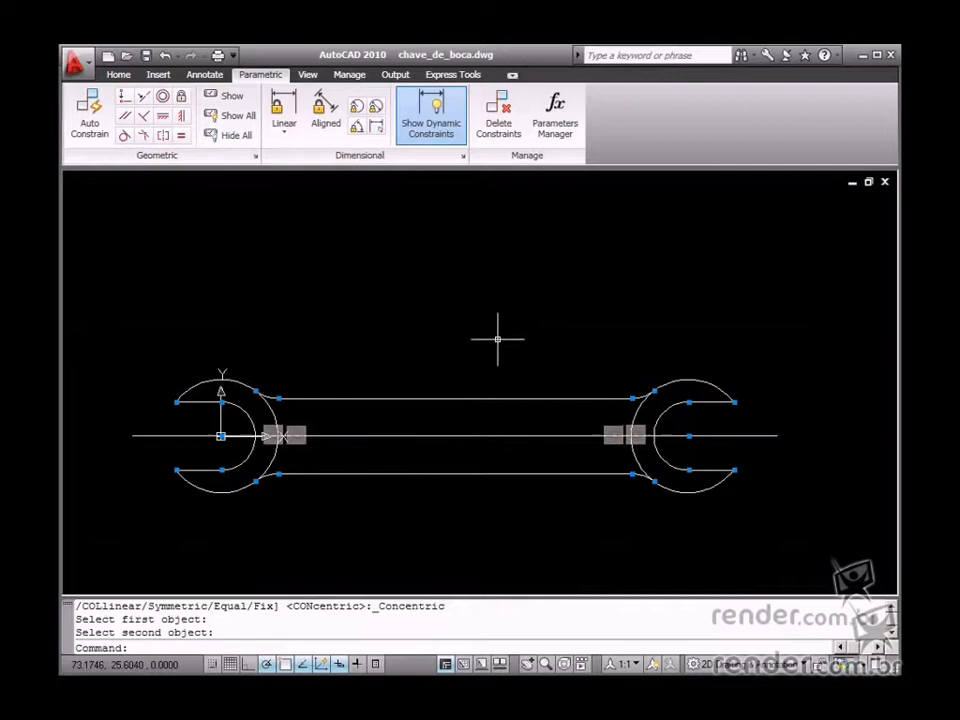
mouse_move(270, 356)
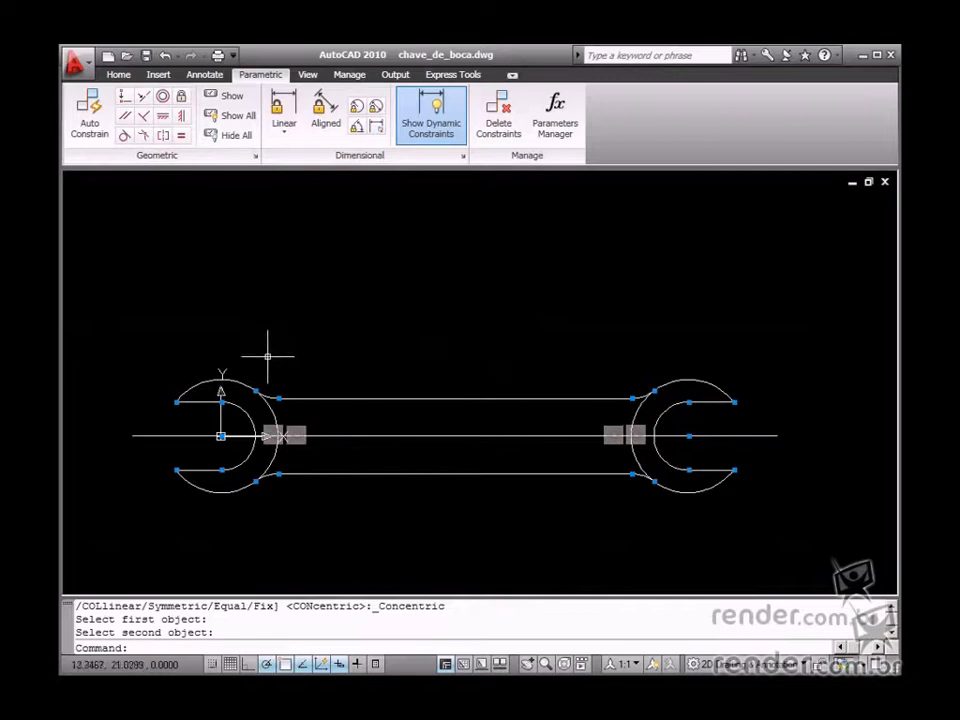
mouse_move(130, 176)
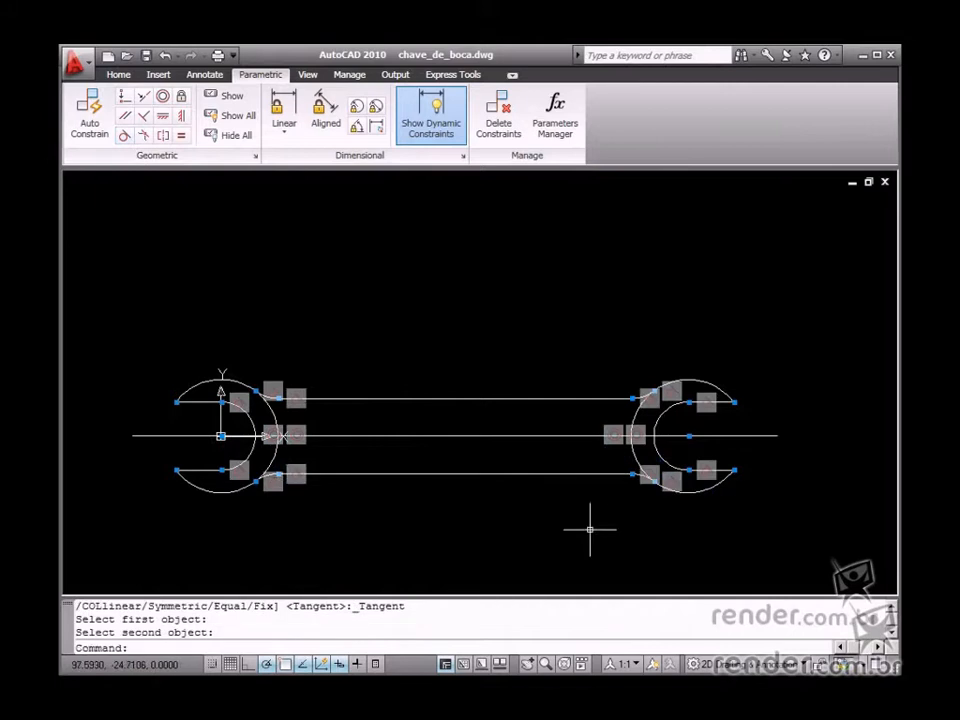
mouse_move(484, 486)
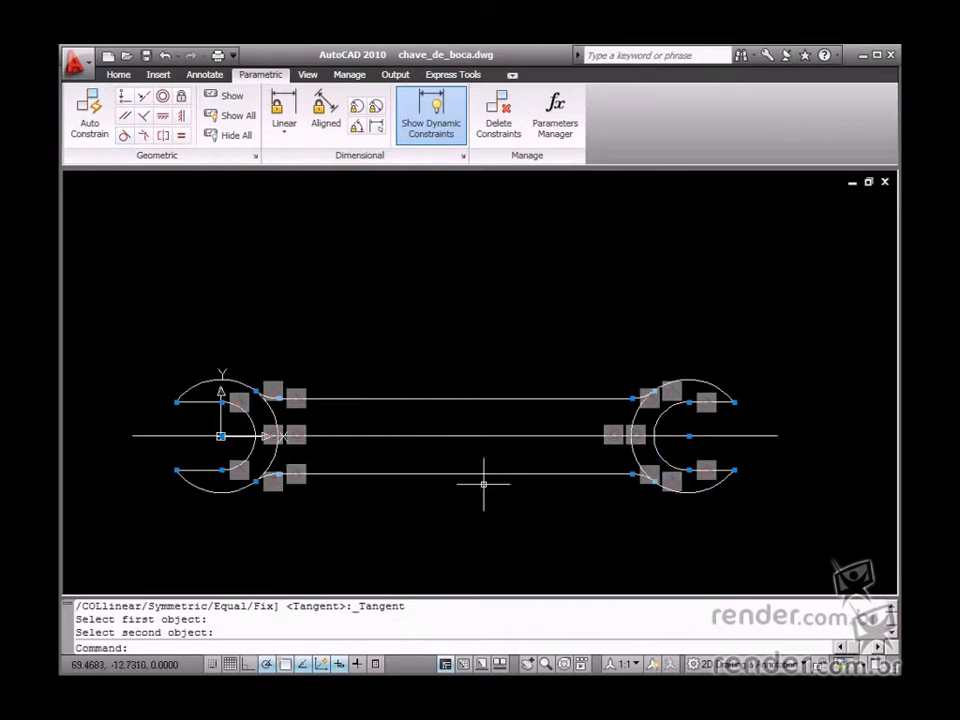
mouse_move(186, 328)
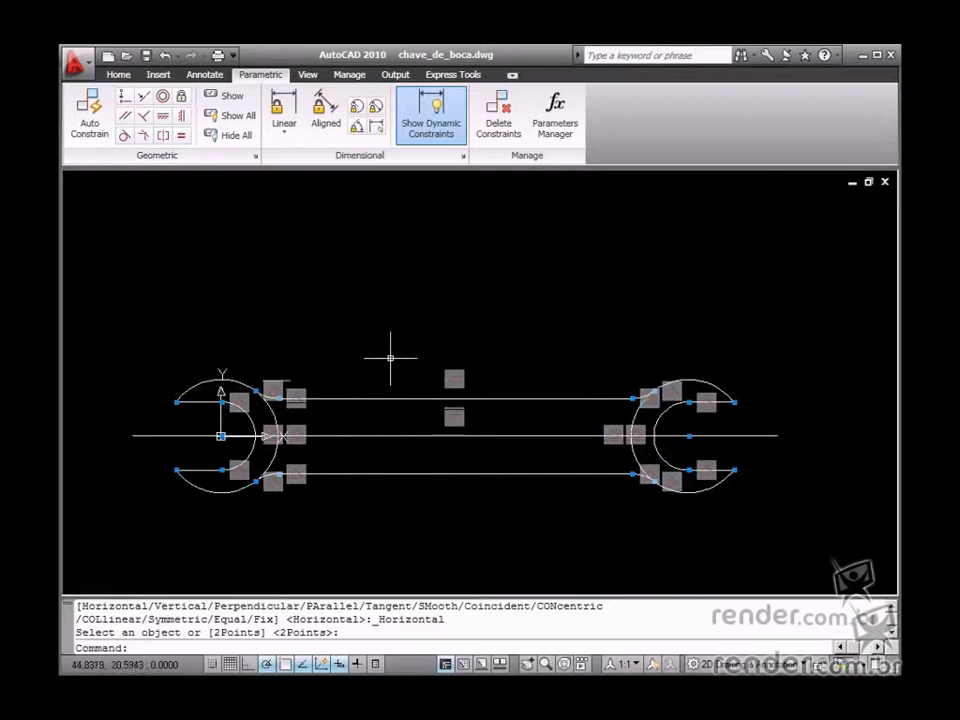
mouse_move(192, 220)
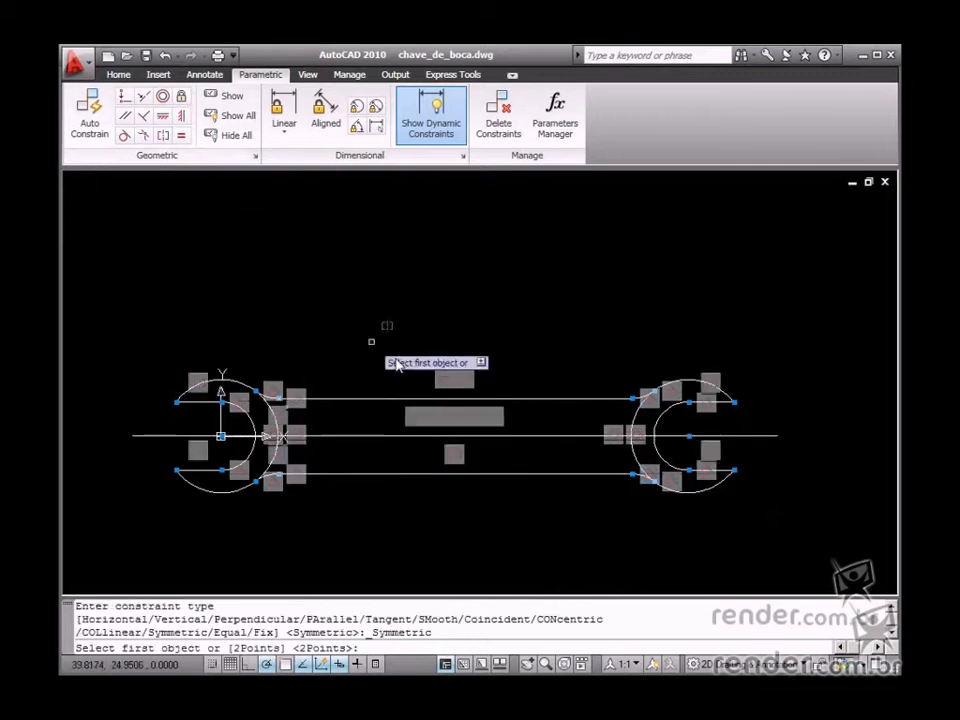
Make the handle lines symmetric about the centre line, starting with the first line.
left_click(650, 472)
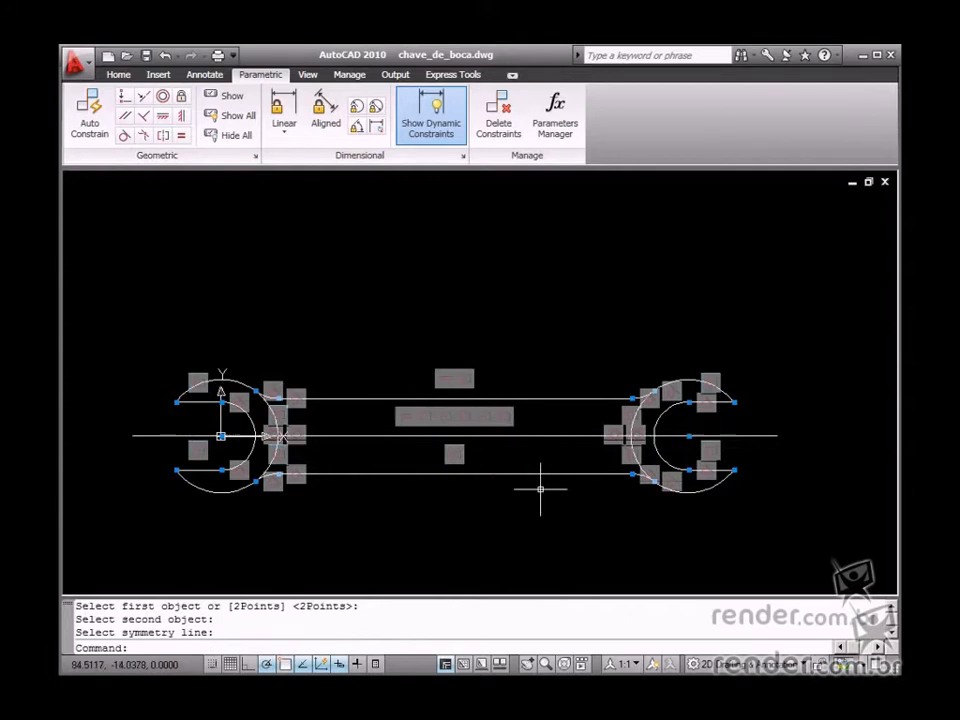
mouse_move(540, 490)
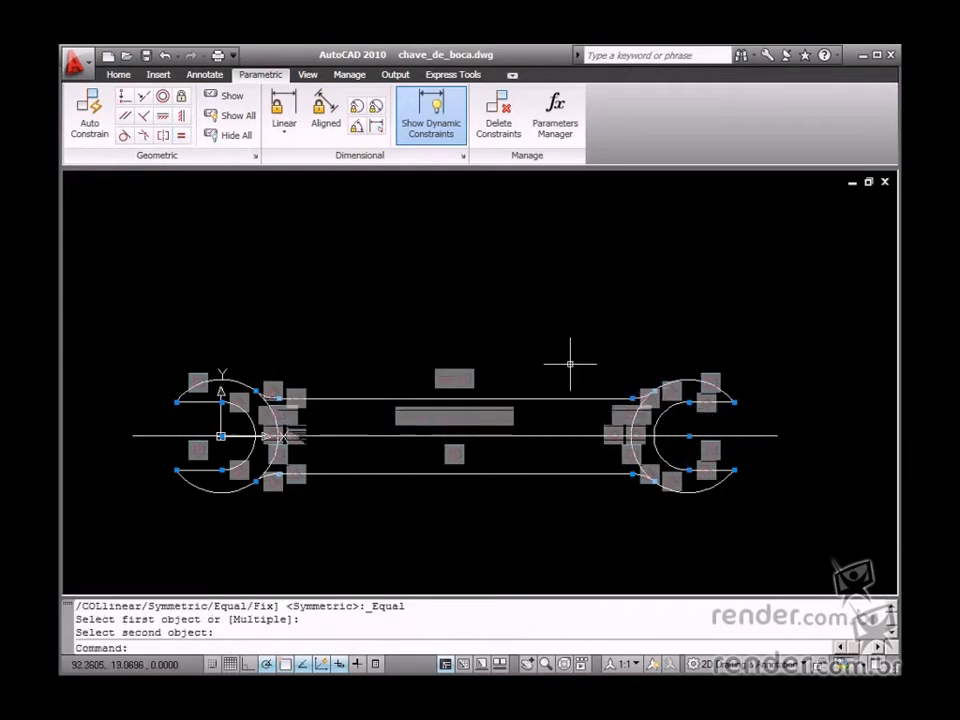
mouse_move(388, 324)
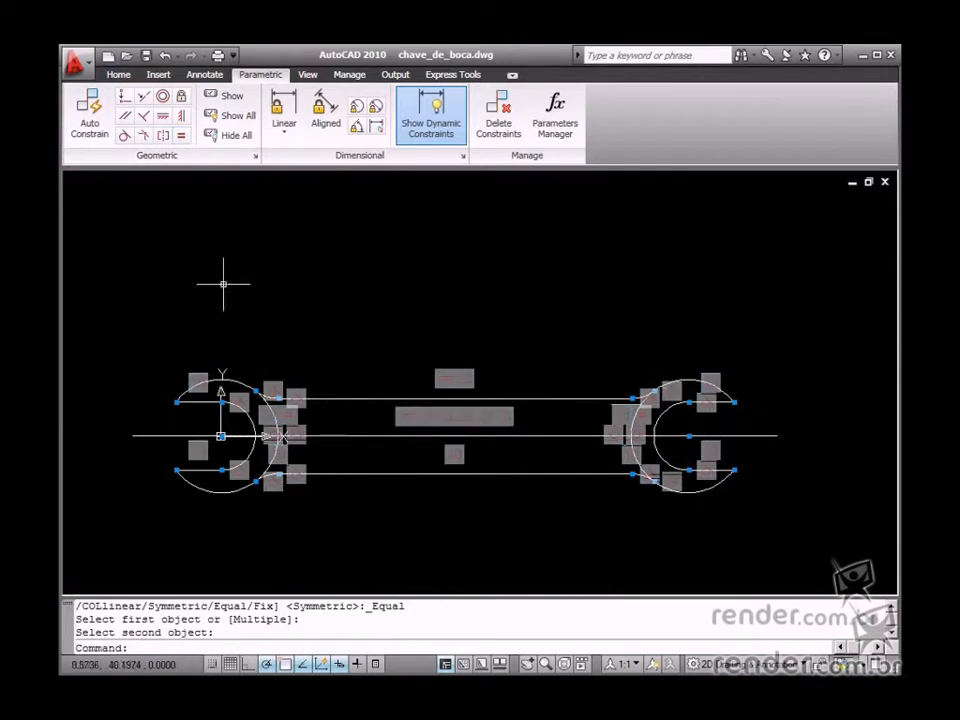
mouse_move(236, 136)
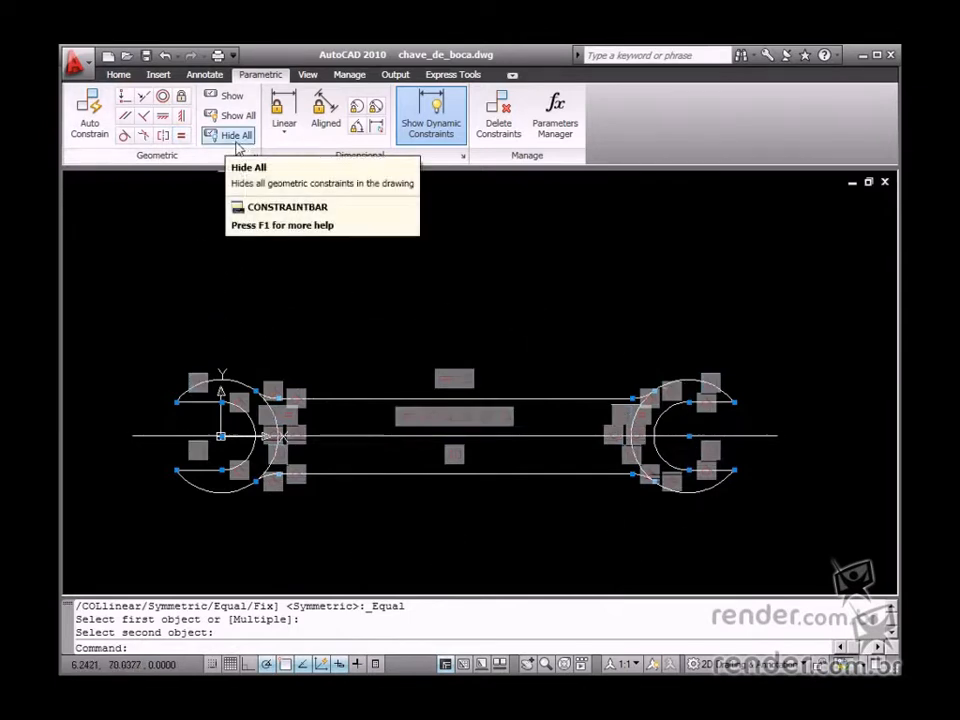
Hide all geometric constraint markers so only the bare wrench outline shows.
left_click(236, 136)
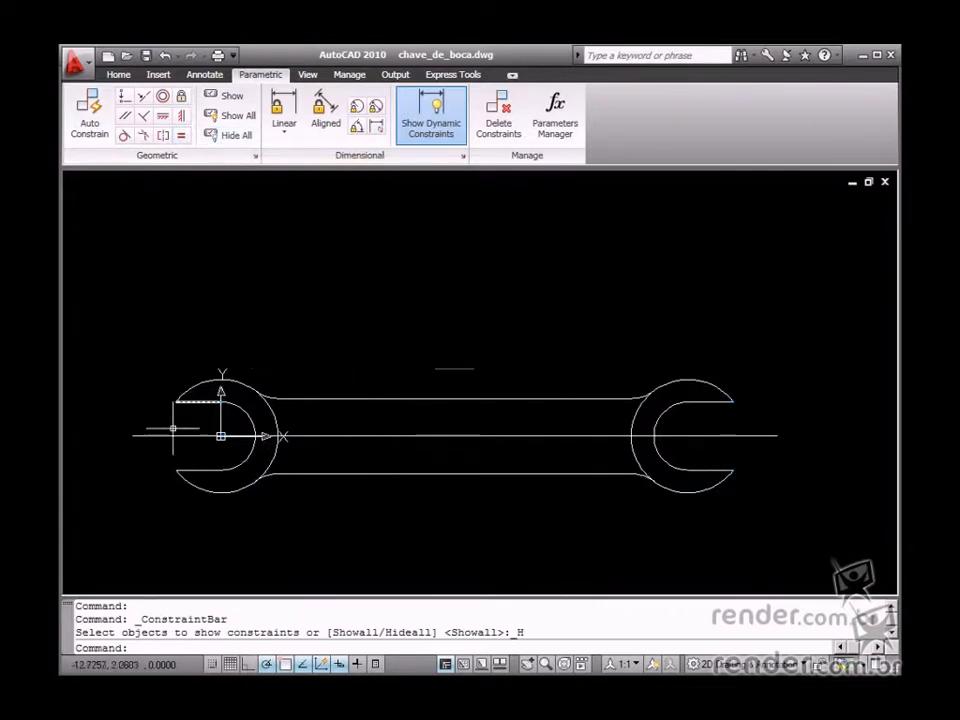
mouse_move(396, 350)
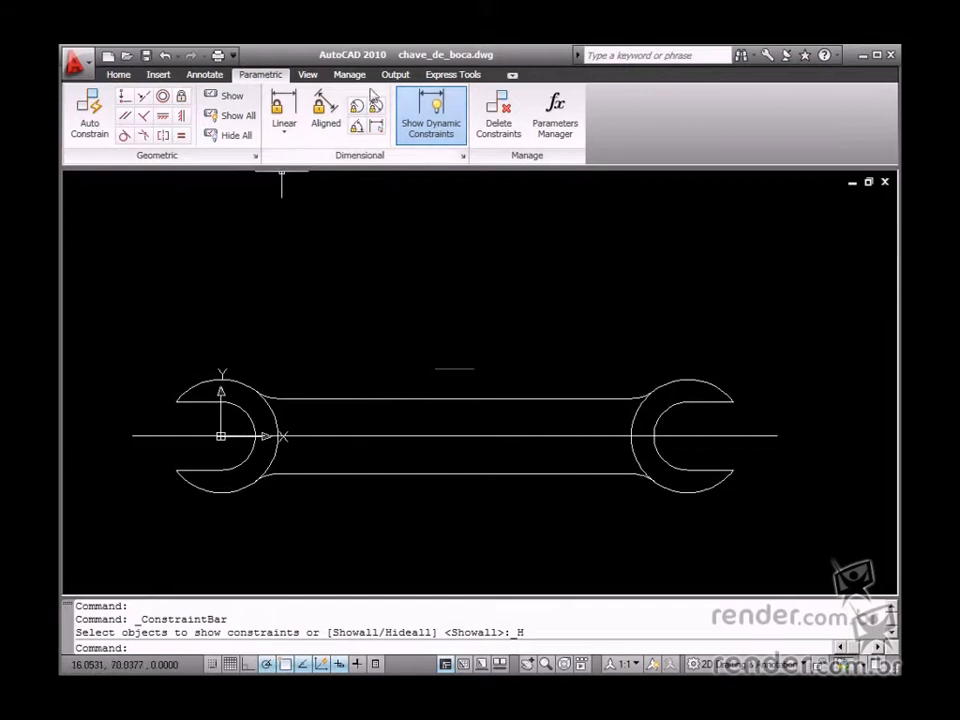
mouse_move(284, 108)
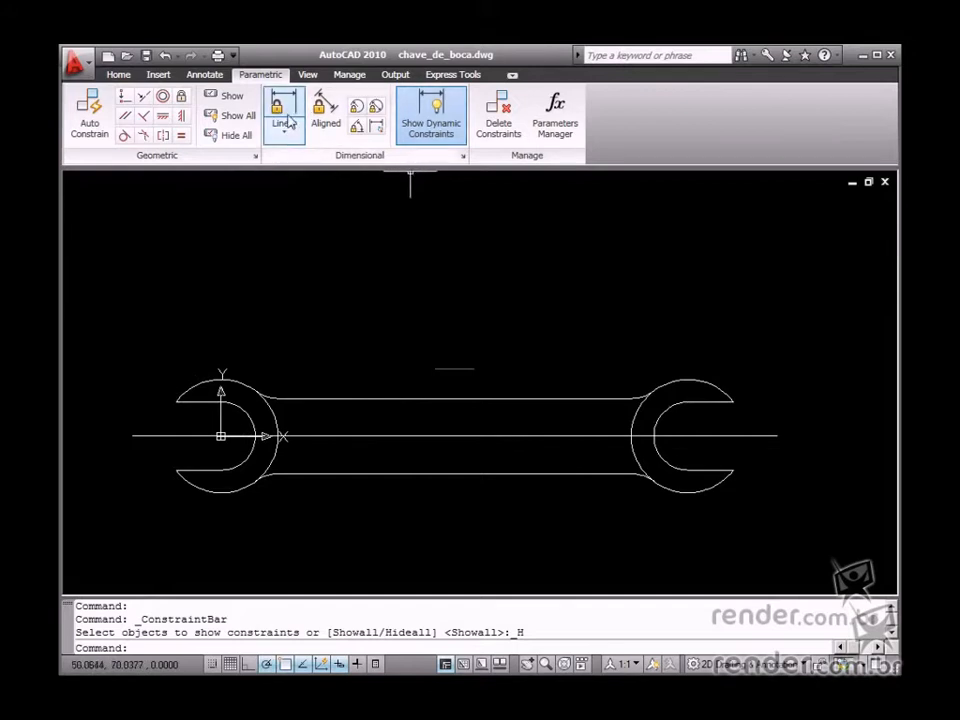
mouse_move(220, 420)
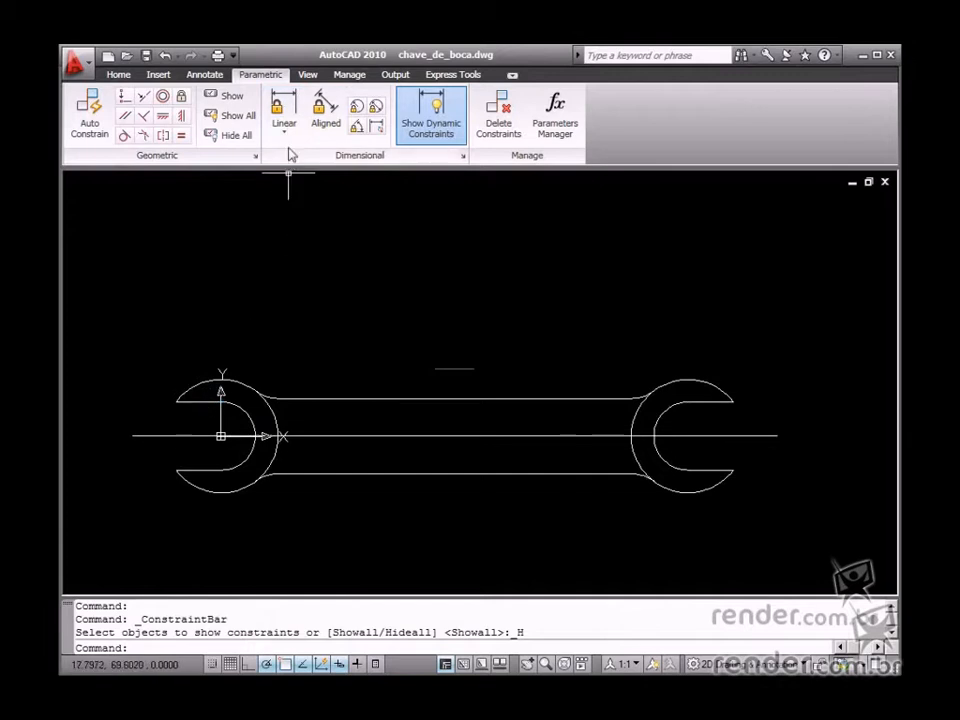
mouse_move(284, 110)
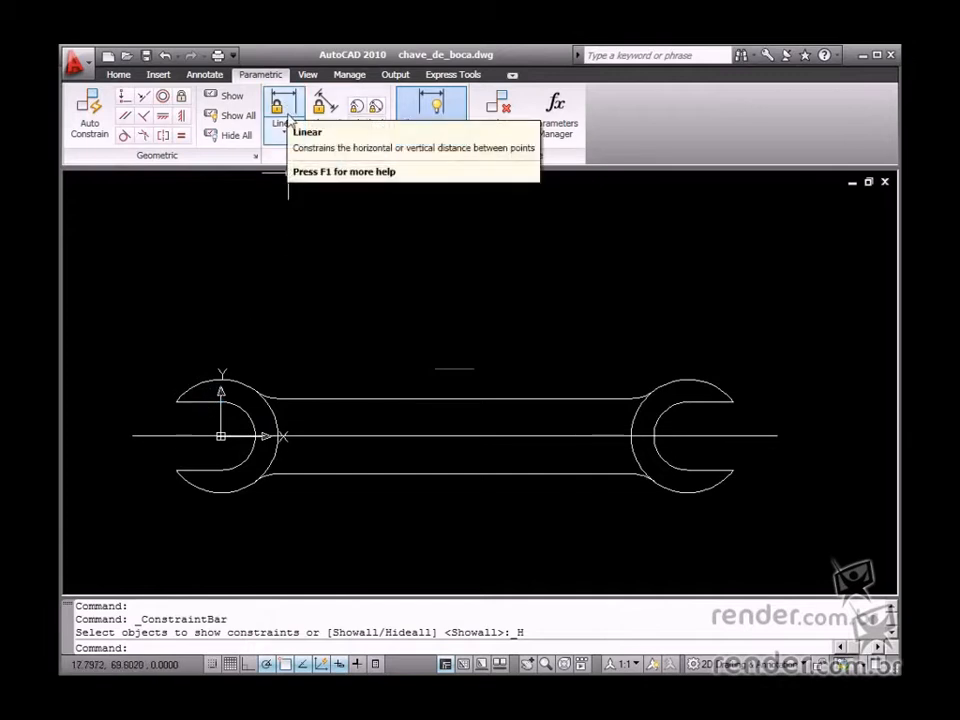
Start the linear constraint d1 = 18 across the left jaw opening.
left_click(284, 104)
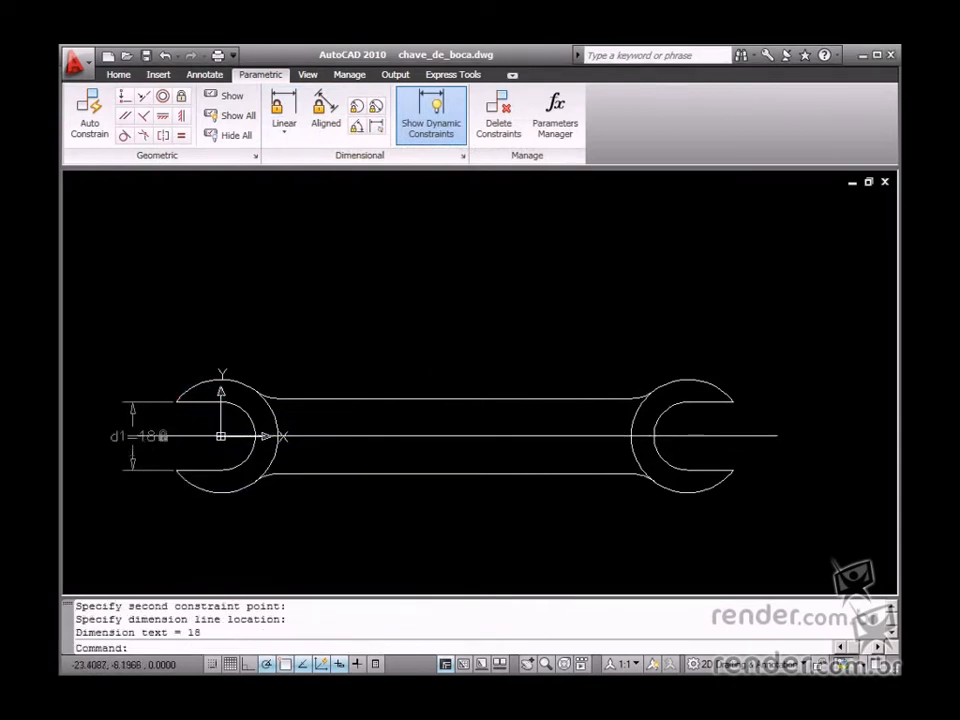
mouse_move(284, 104)
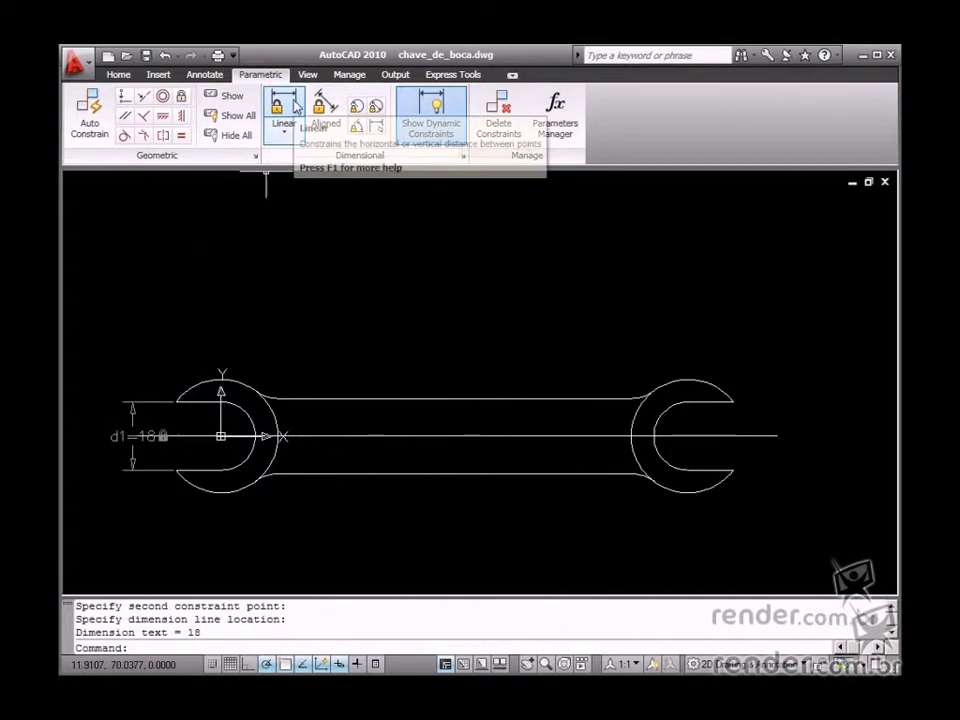
Constrain the right jaw opening as d2 = d1+1.
left_click(284, 108)
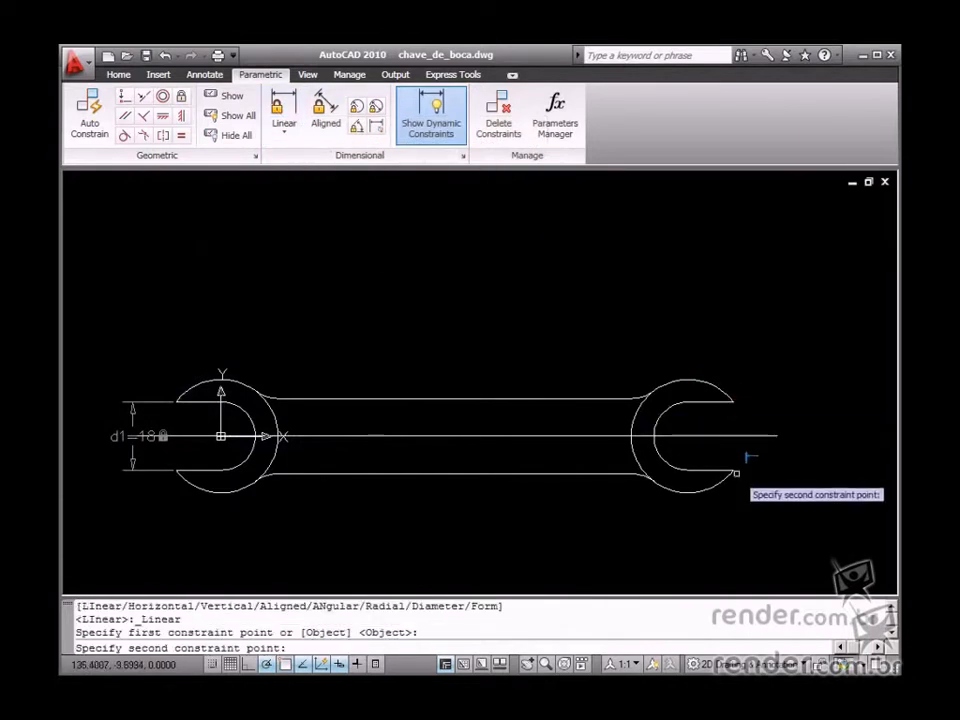
left_click(780, 436)
type("d1+1")
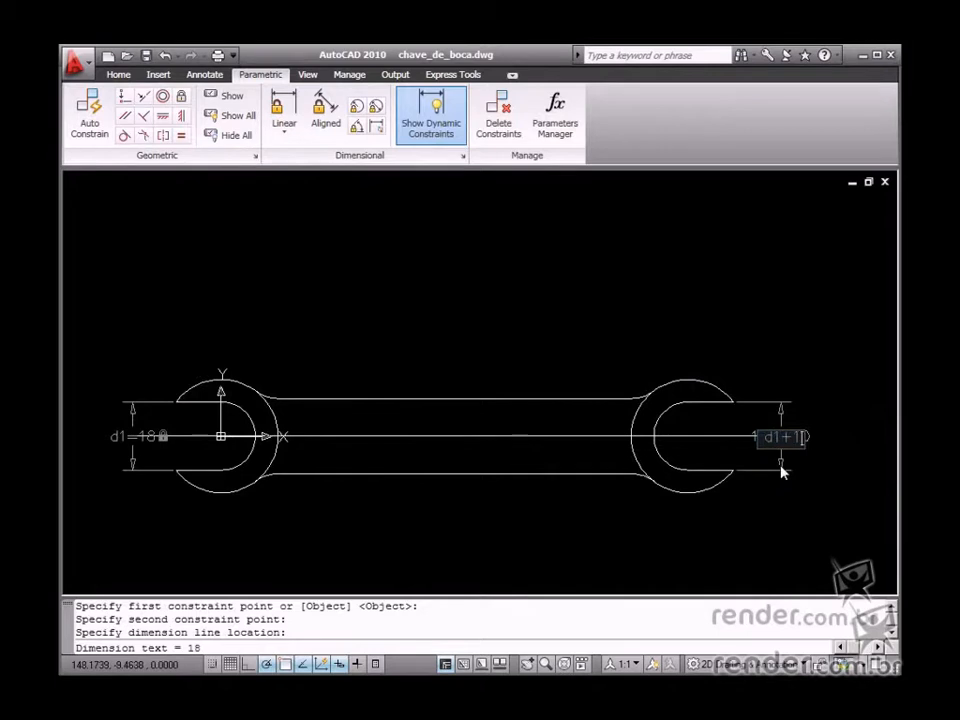
left_click(780, 470)
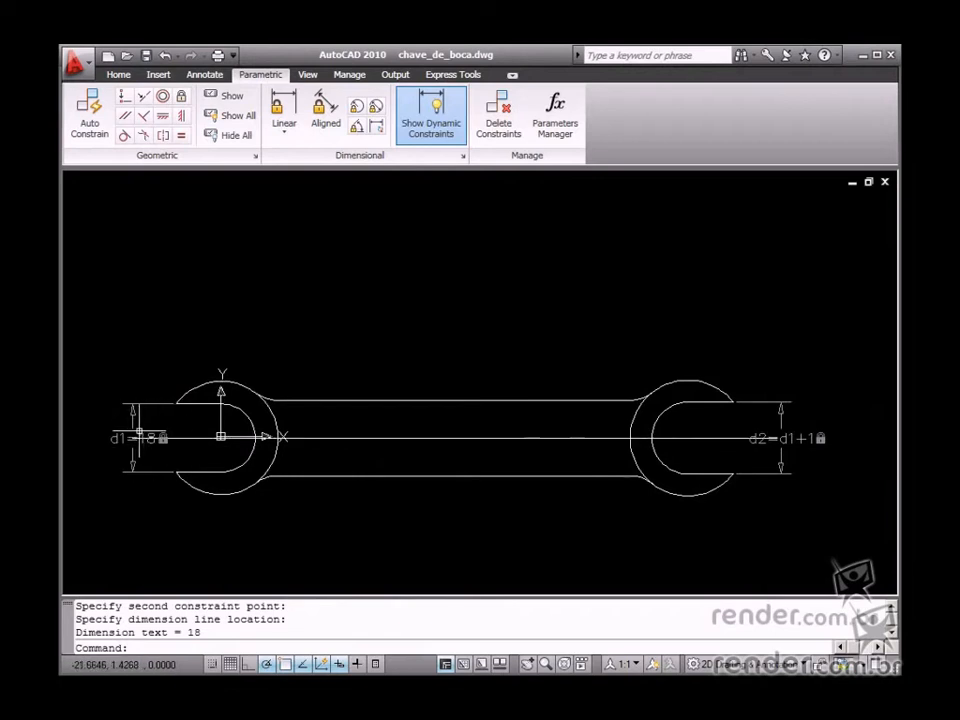
mouse_move(280, 392)
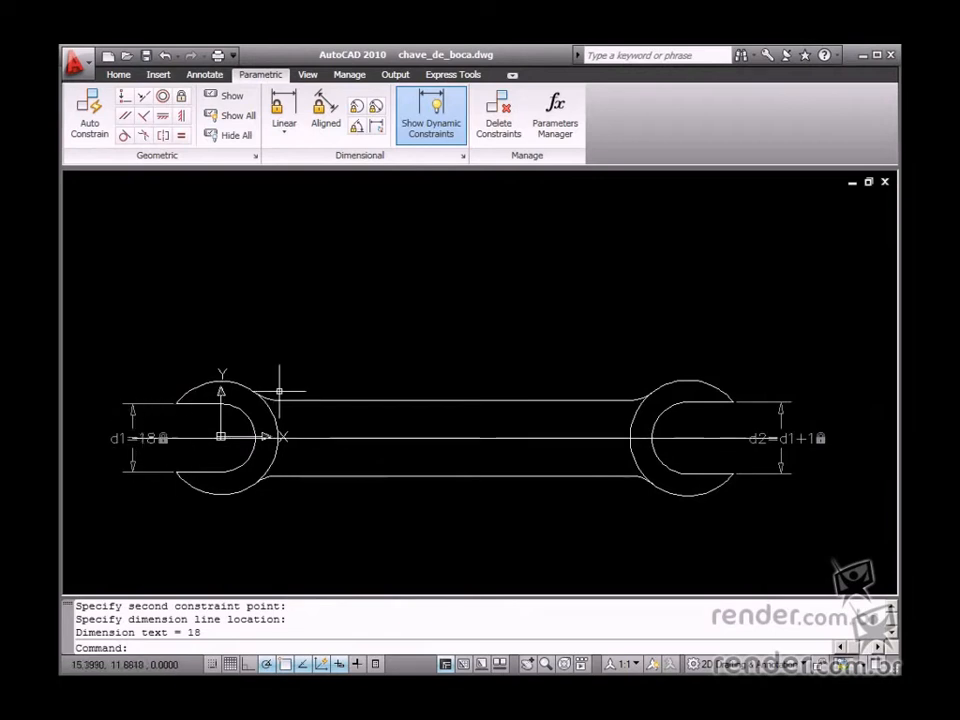
mouse_move(376, 108)
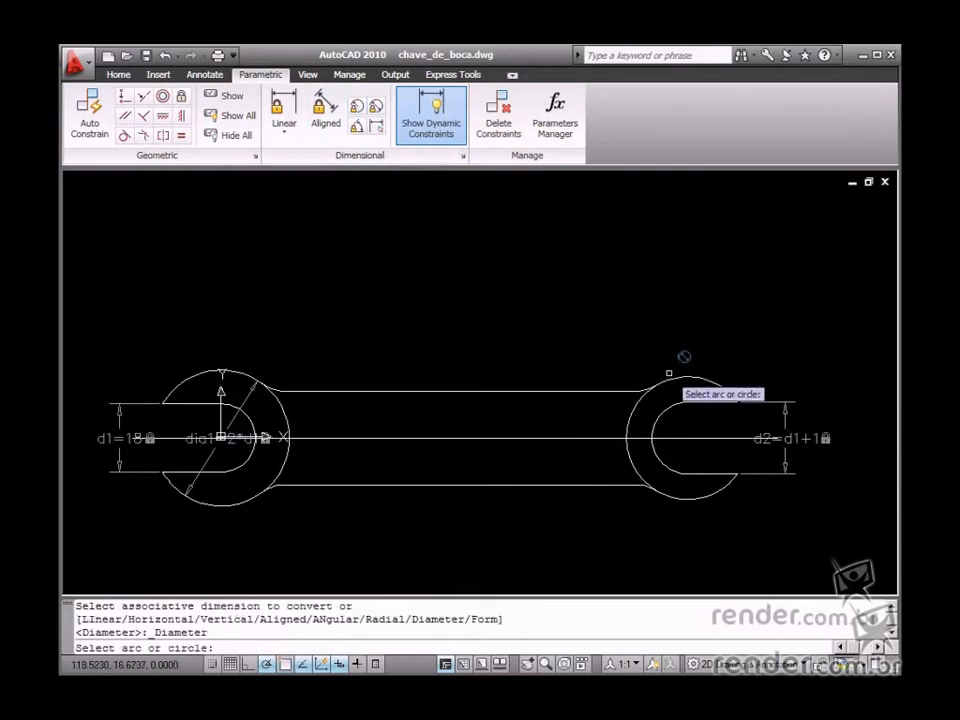
Give the right head arc a diameter constraint dia2 = 2*d2.
left_click(688, 438)
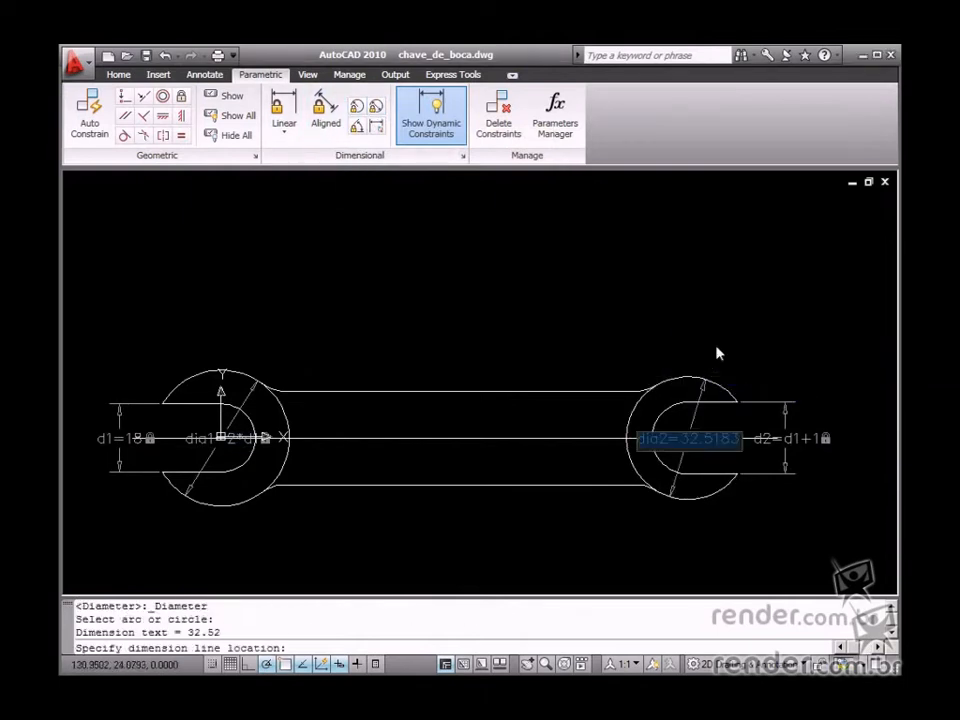
type("2*d2")
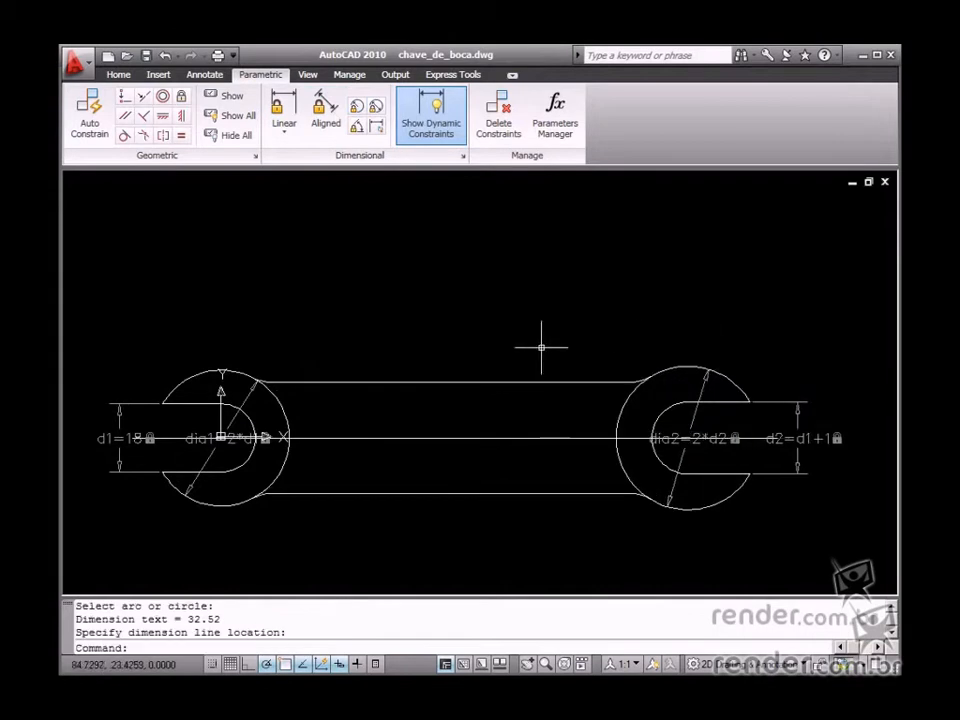
mouse_move(472, 502)
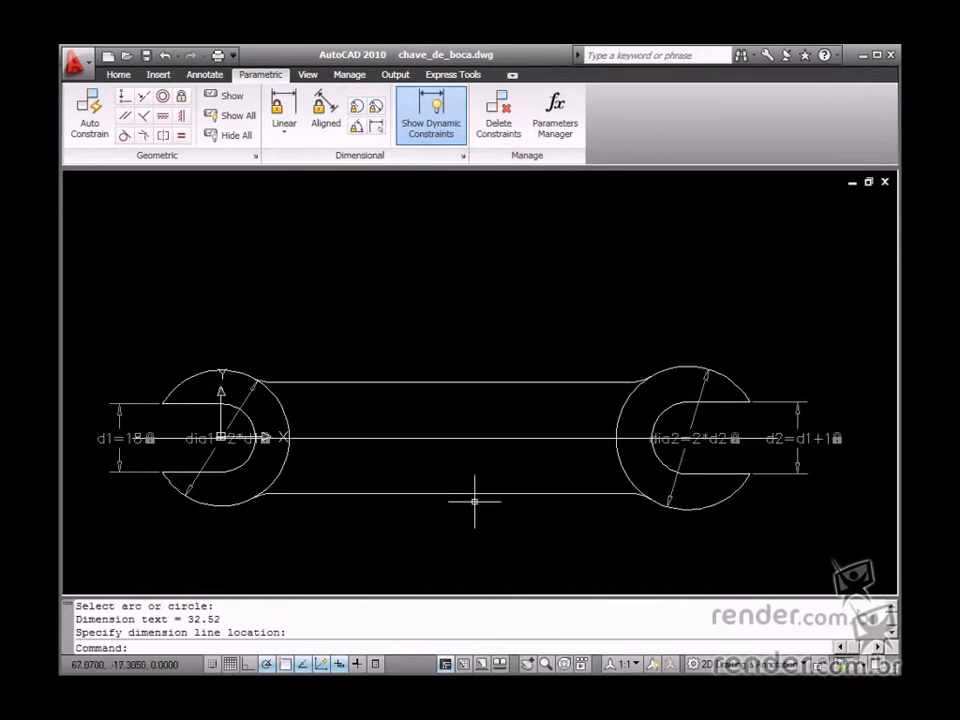
Constrain the handle width between its upper and lower edges as d3 = d2.
left_click(284, 114)
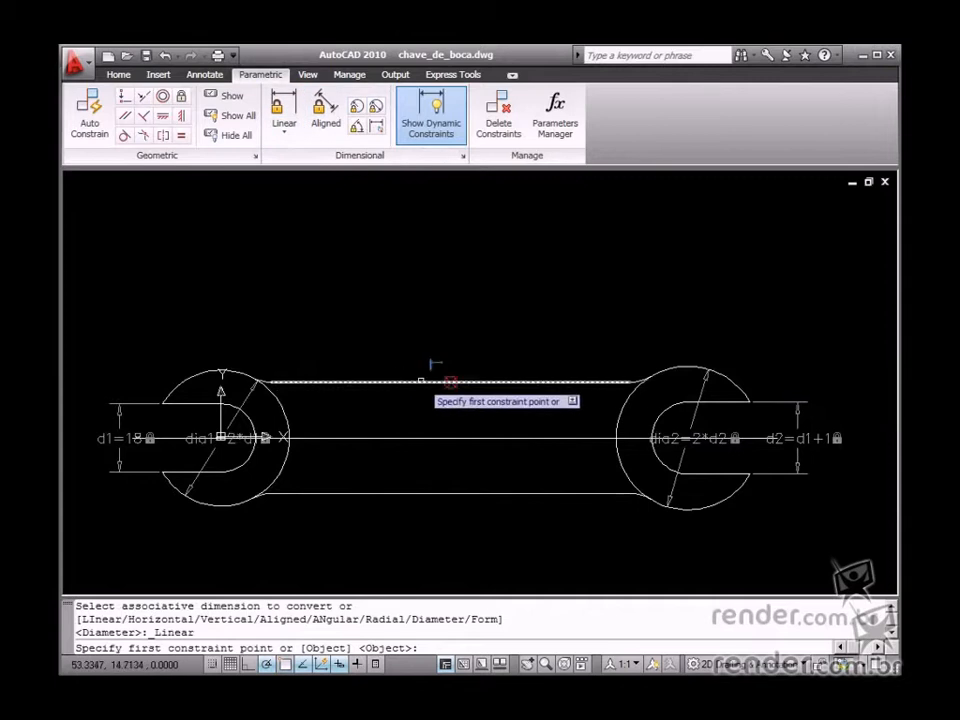
left_click(450, 382)
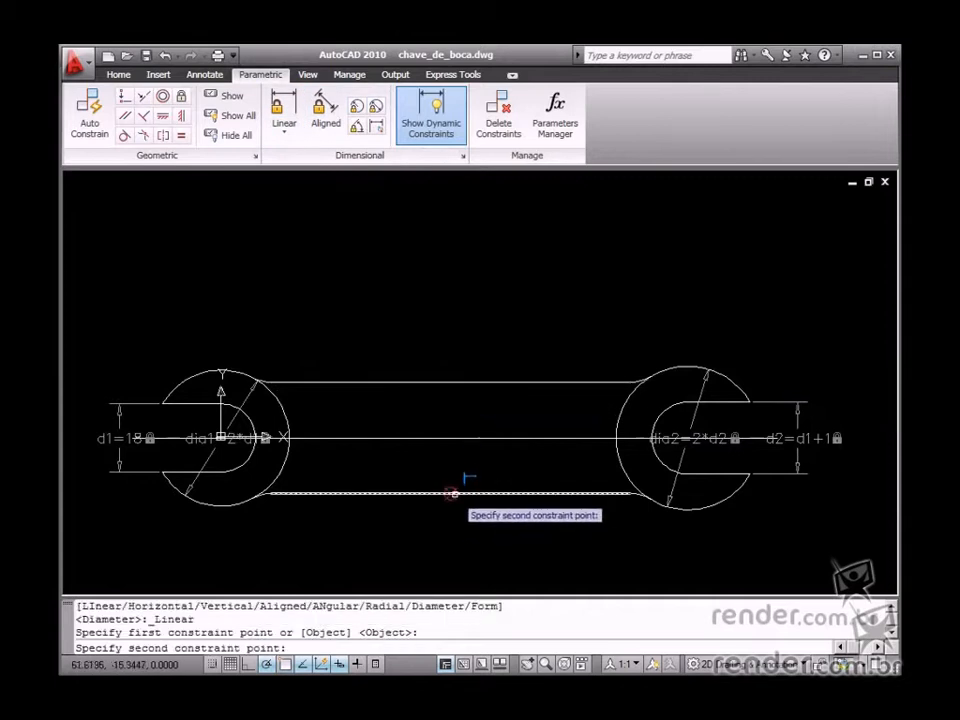
left_click(456, 496)
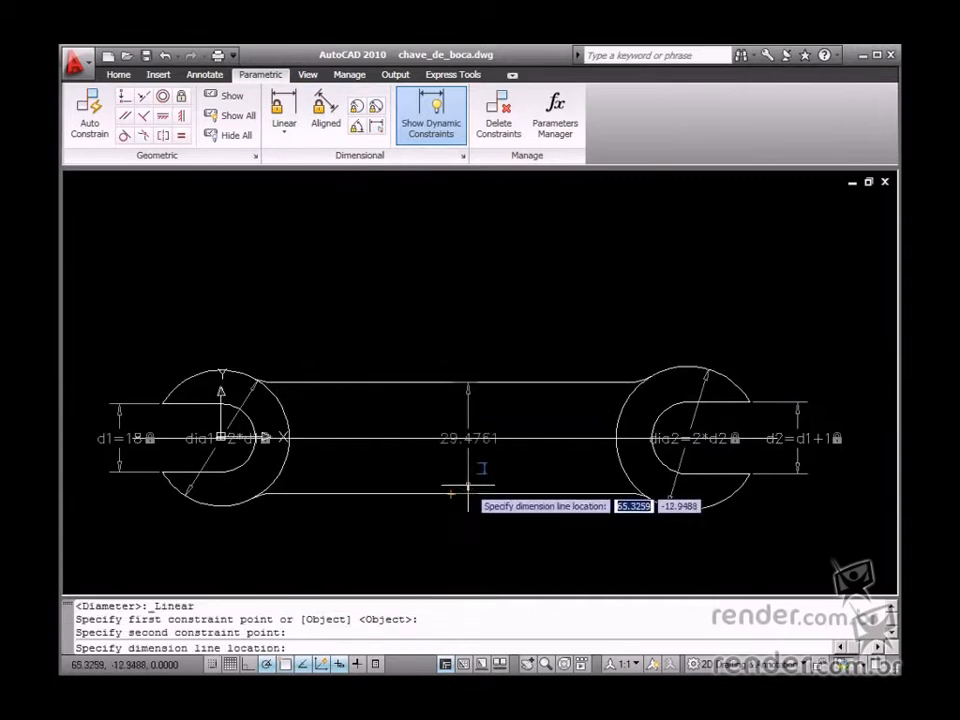
left_click(468, 490)
type("d3=d2")
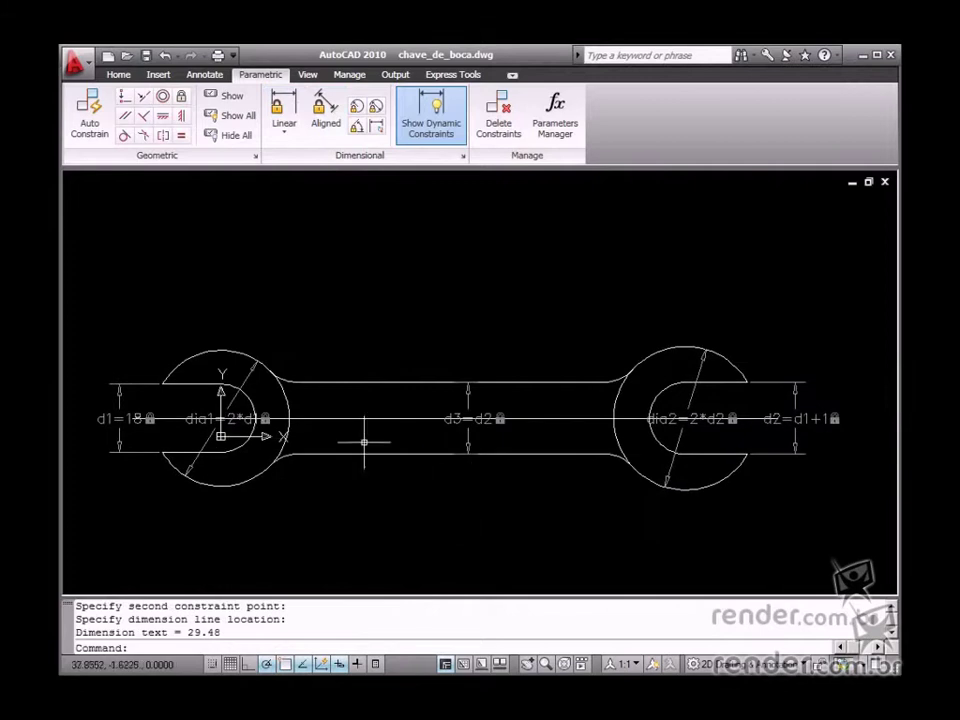
Constrain the head centre-to-centre distance as d4 = 10*d1 using Center snaps on both arcs.
left_click(284, 114)
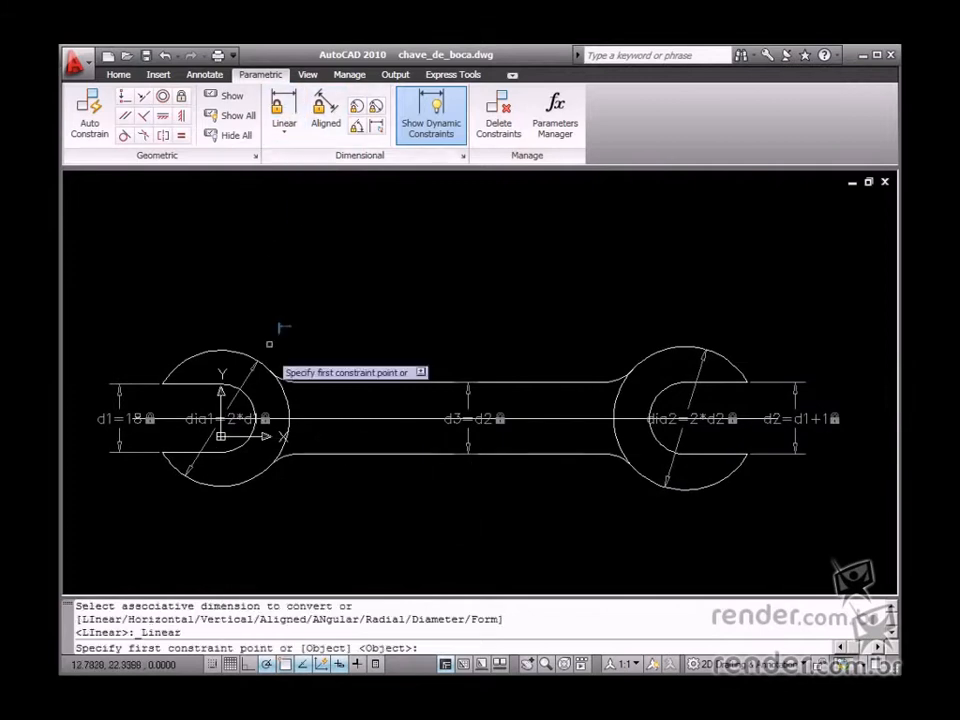
right_click(284, 328)
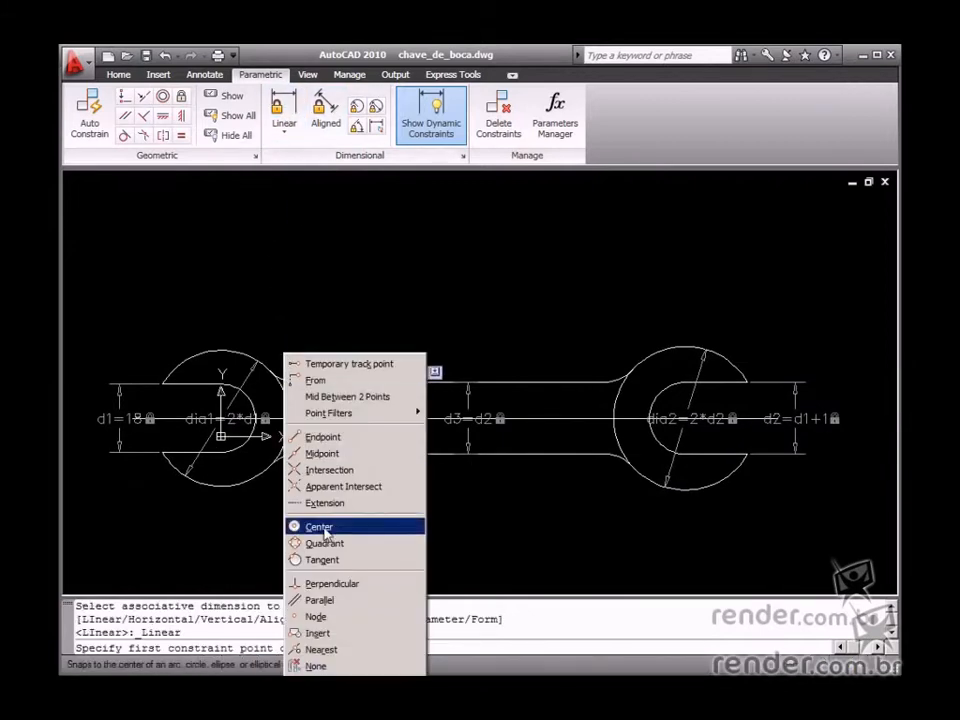
left_click(318, 526)
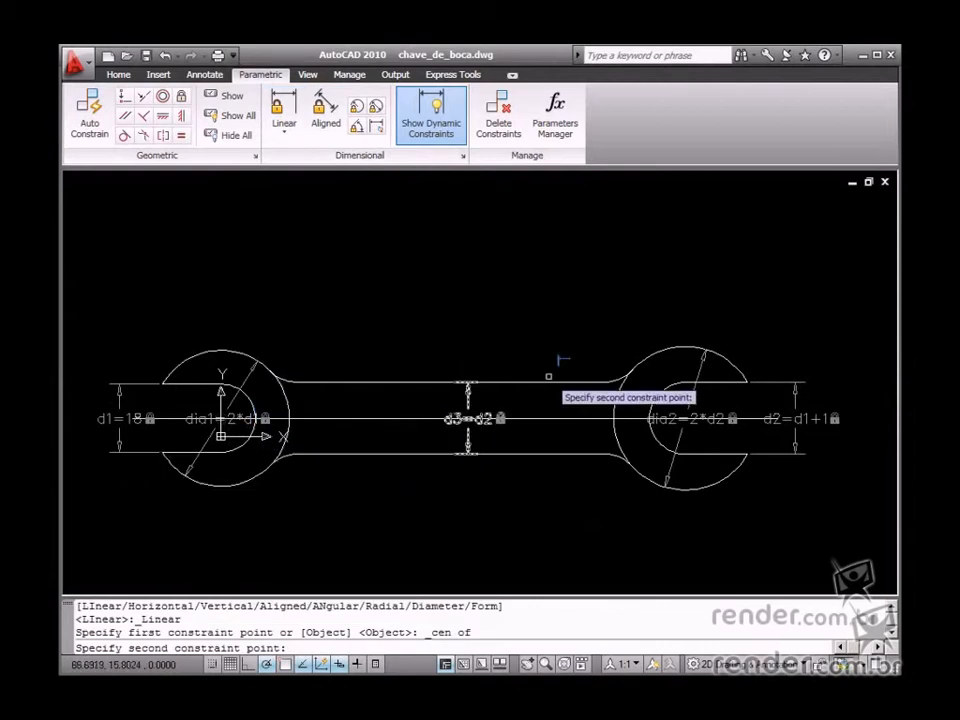
right_click(548, 376)
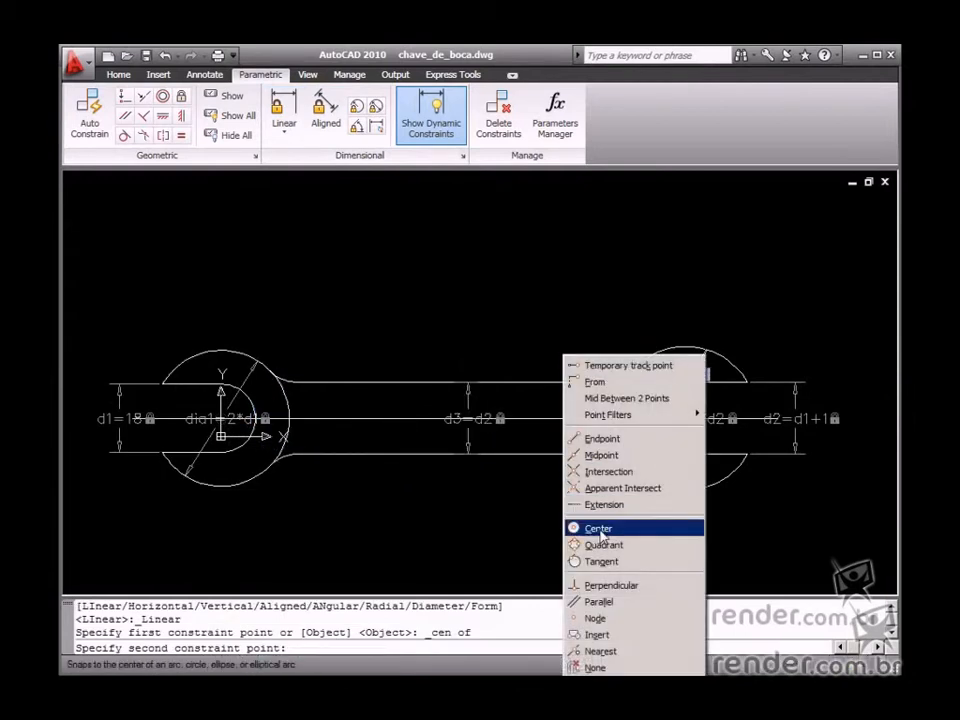
left_click(598, 528)
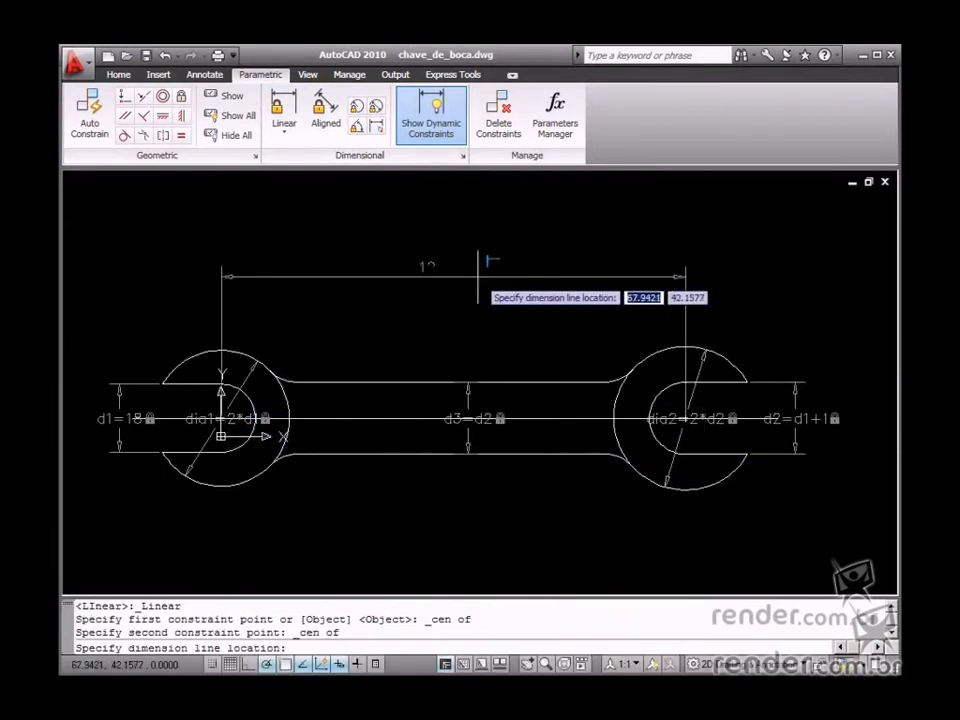
left_click(452, 268)
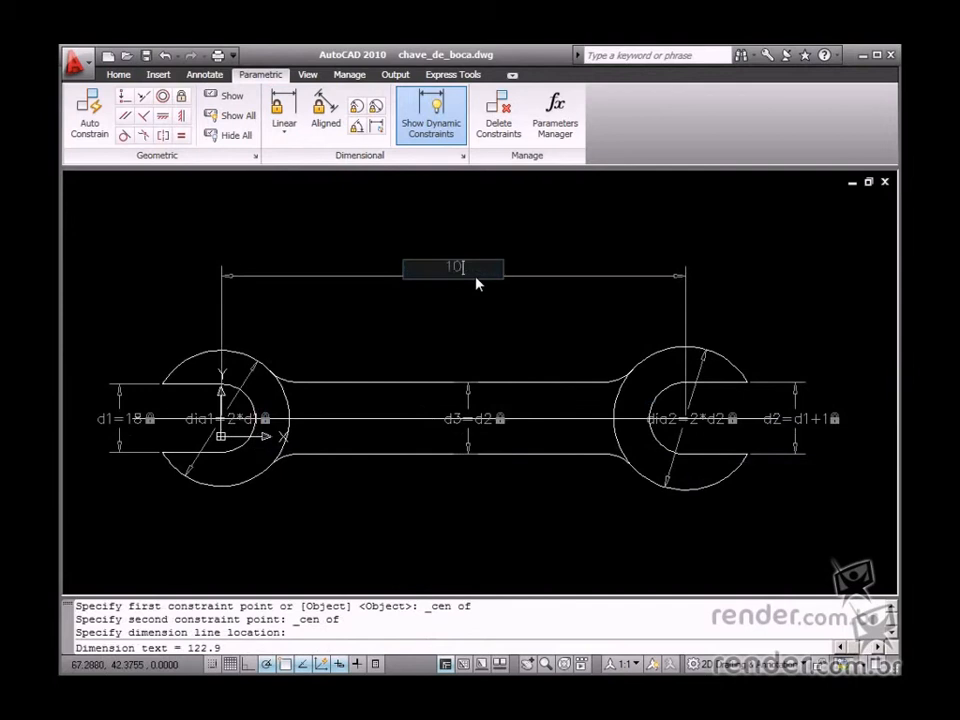
type("*")
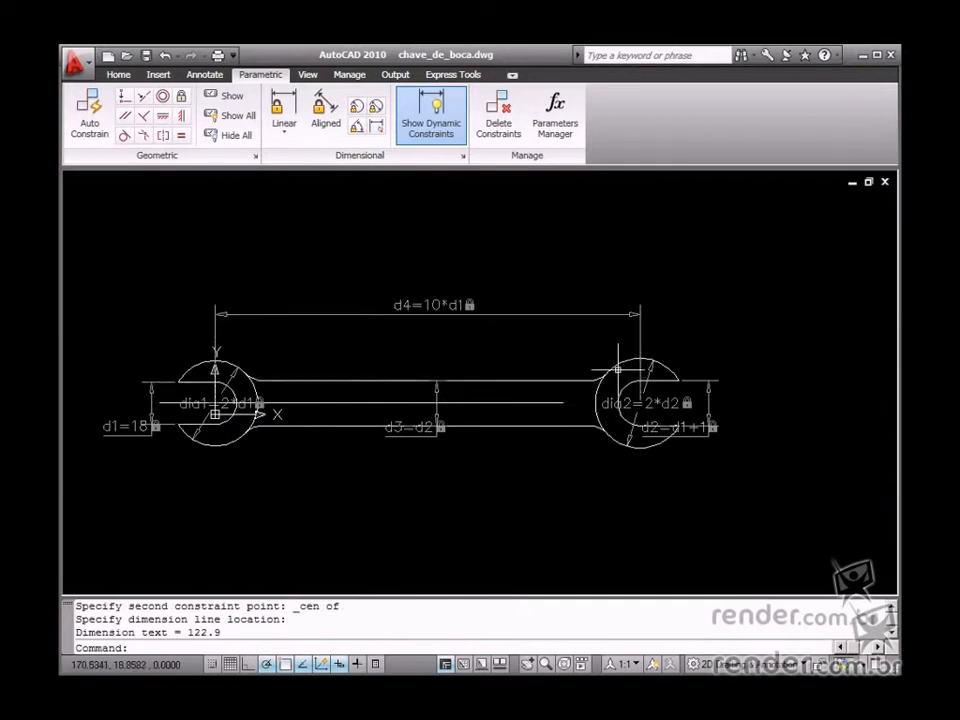
mouse_move(536, 460)
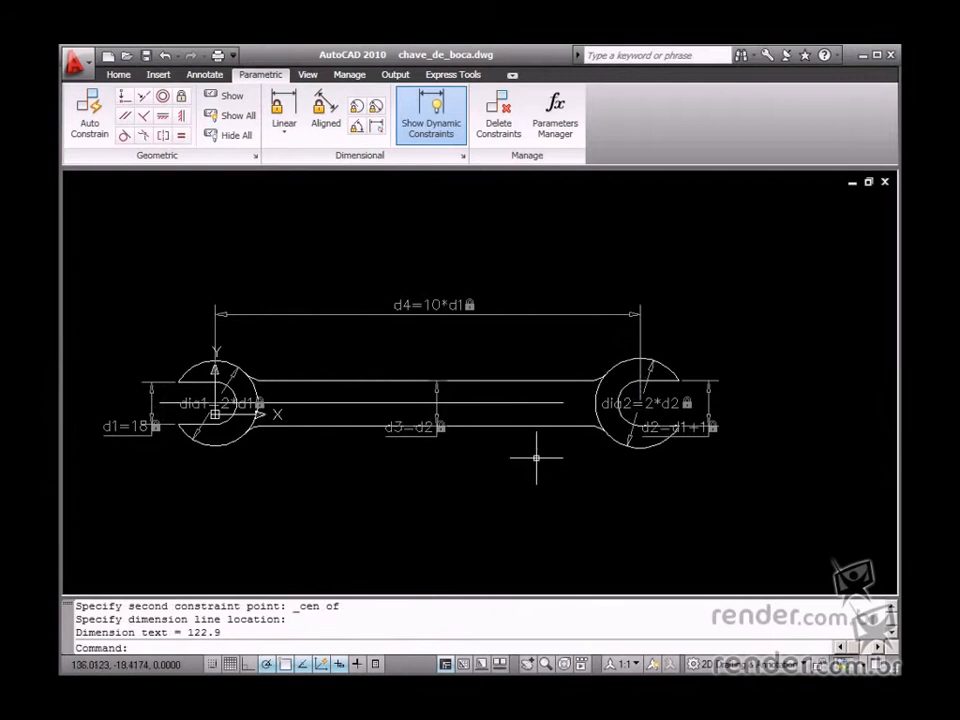
mouse_move(360, 420)
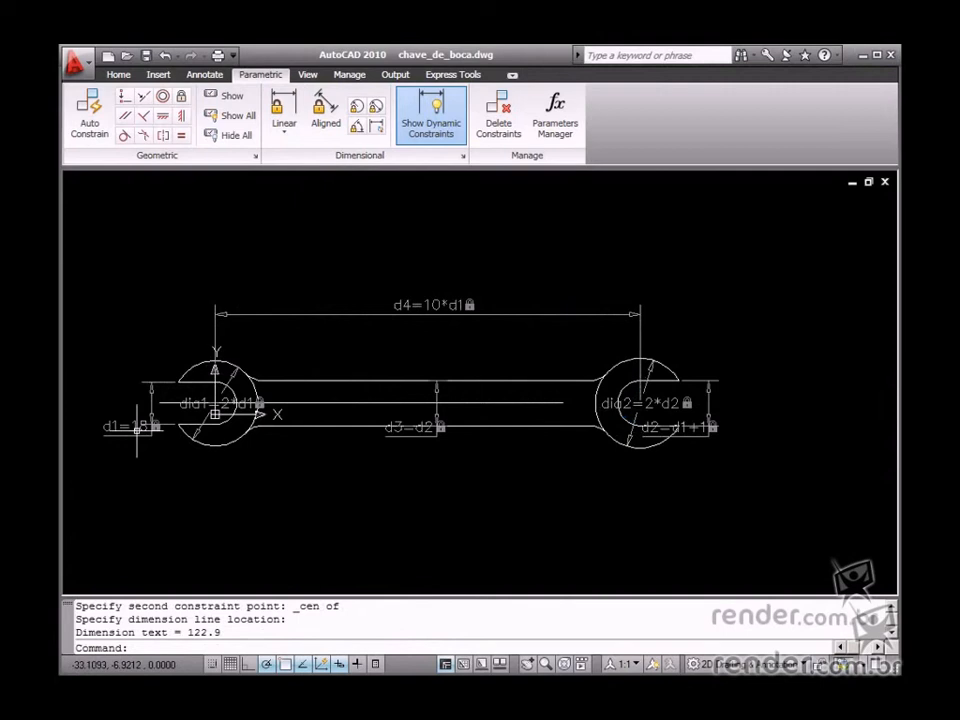
Change d1 from 18 to 5 so every linked constraint resizes the wrench.
double_click(128, 428)
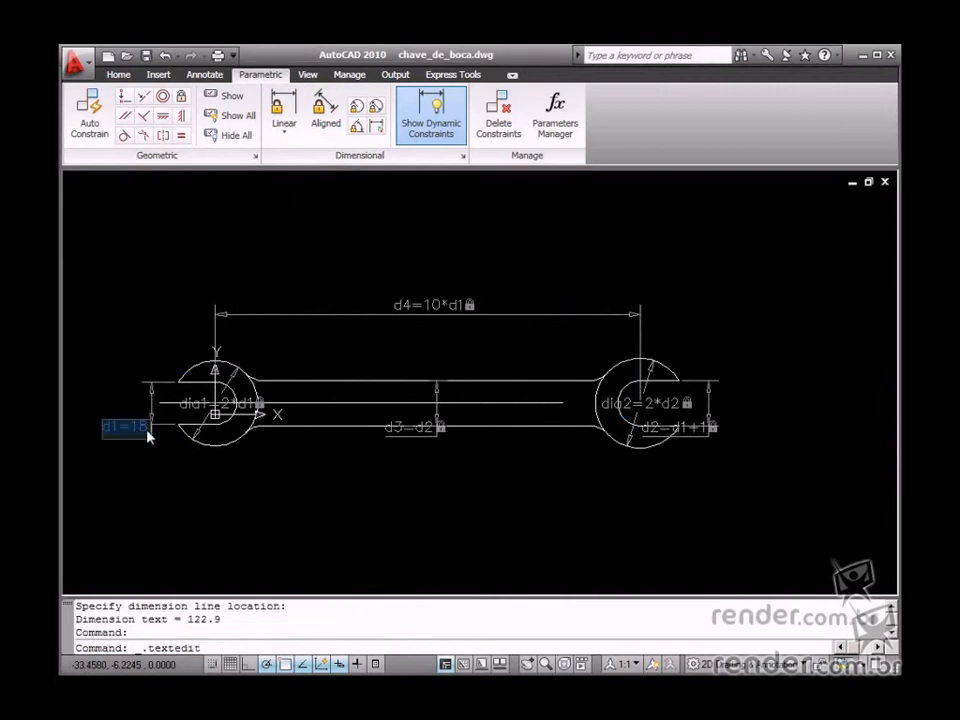
mouse_move(140, 436)
type("5")
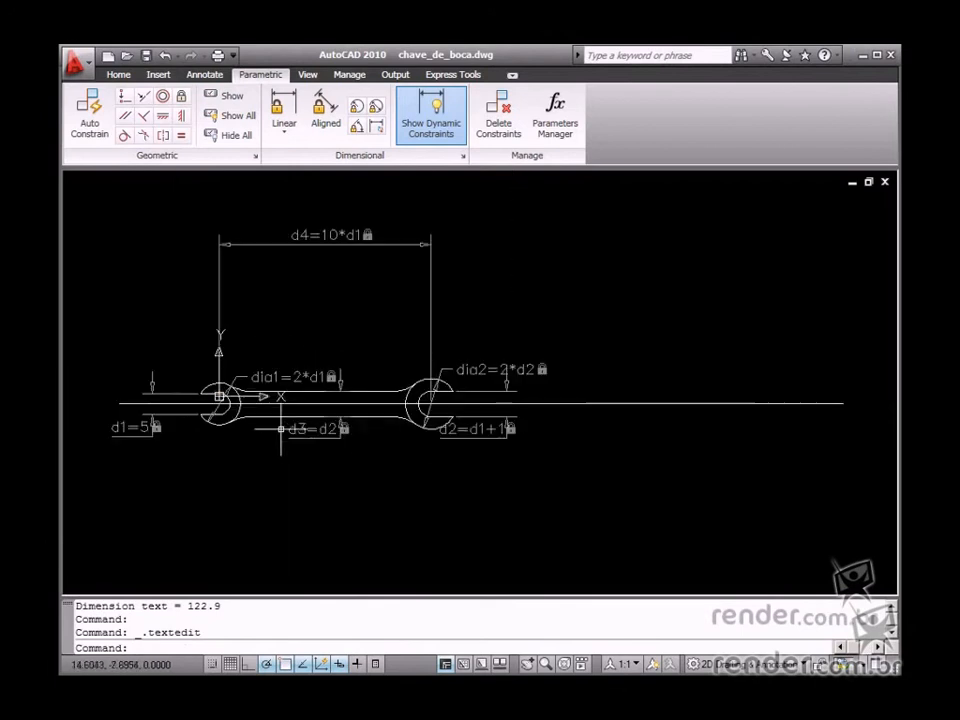
left_click(136, 428)
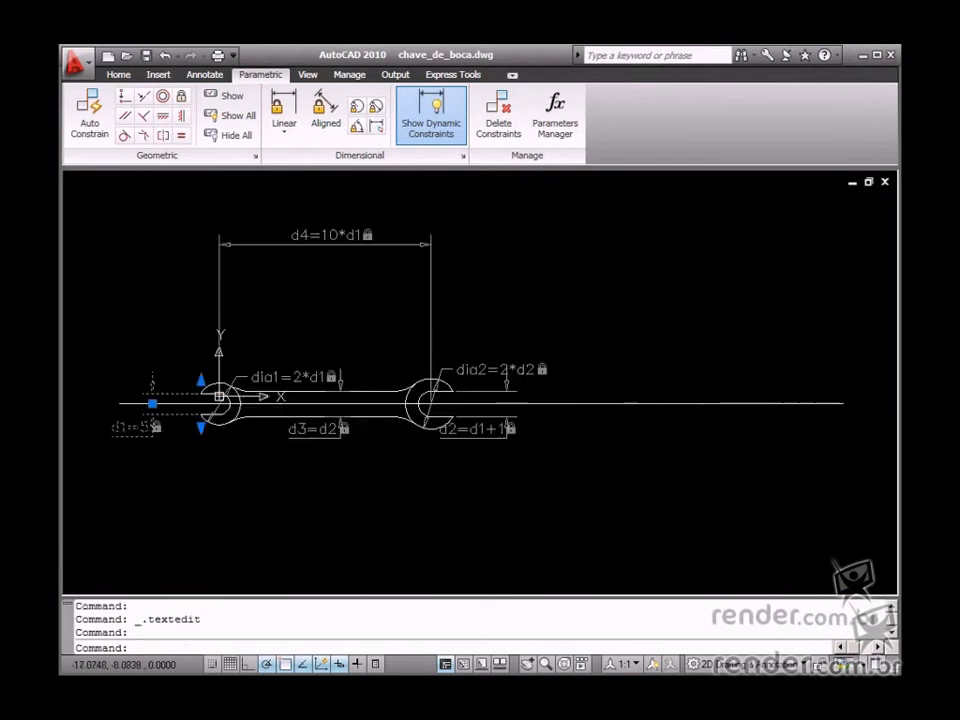